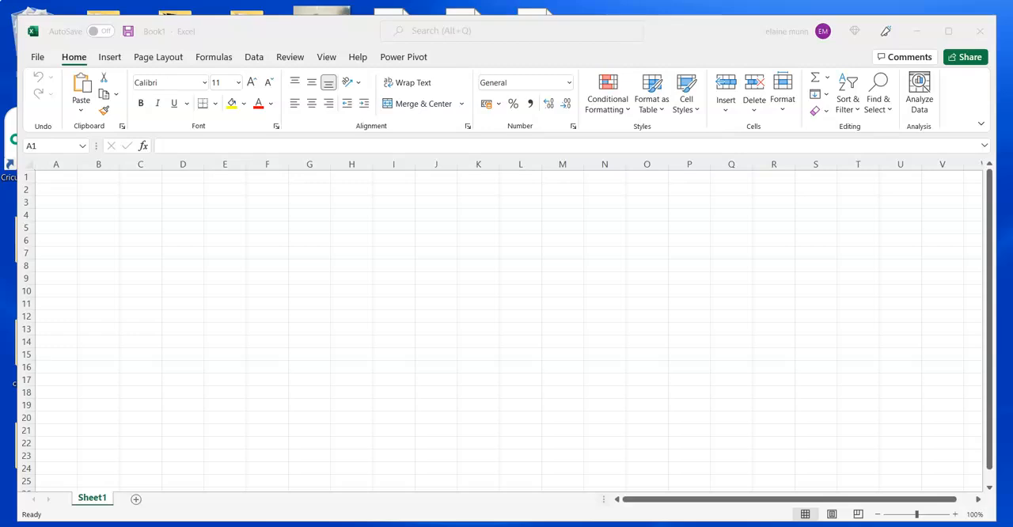
{"action": "mouse_move", "coordinate": [73, 308]}
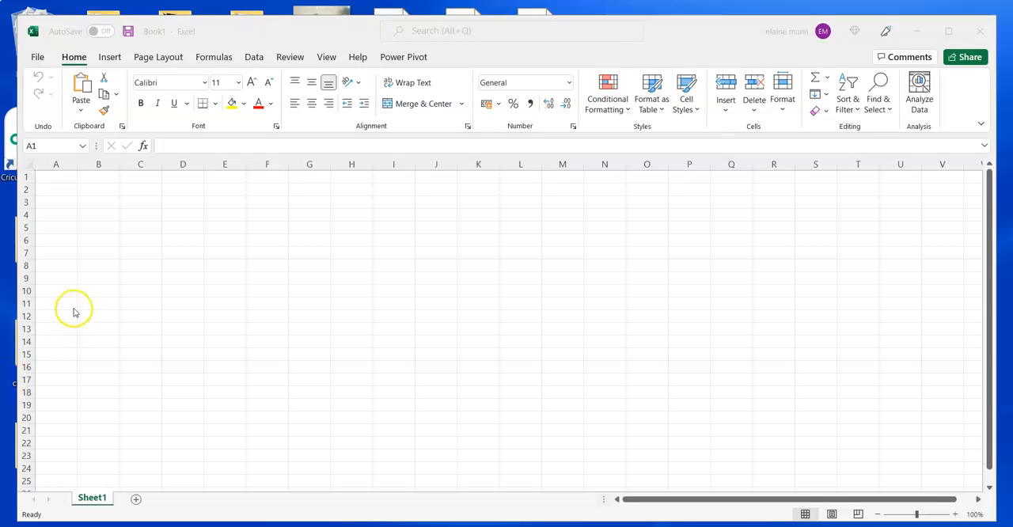
{"action": "mouse_move", "coordinate": [47, 251]}
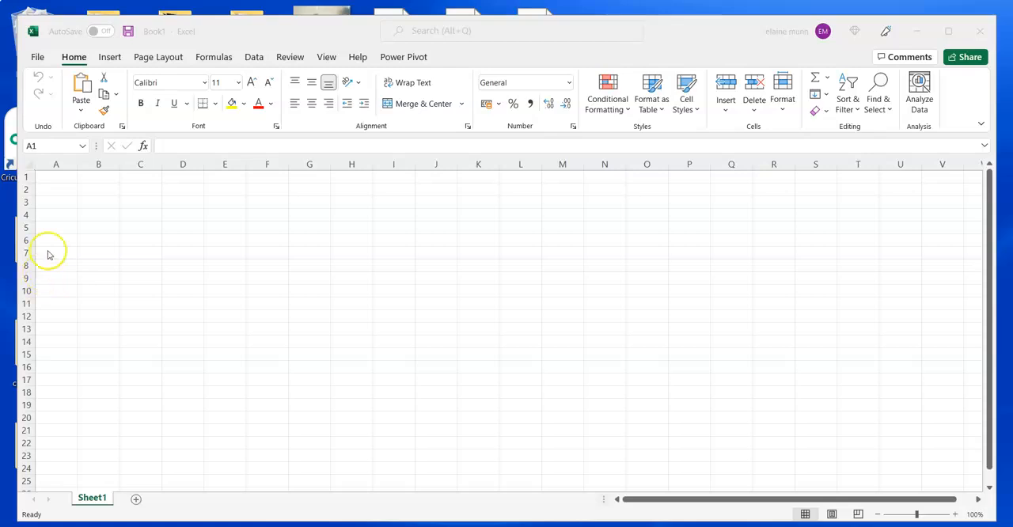
Step: Enter the heading 'Label' in cell A1 and 'CH345' in cell A2
{"action": "left_click", "coordinate": [56, 176]}
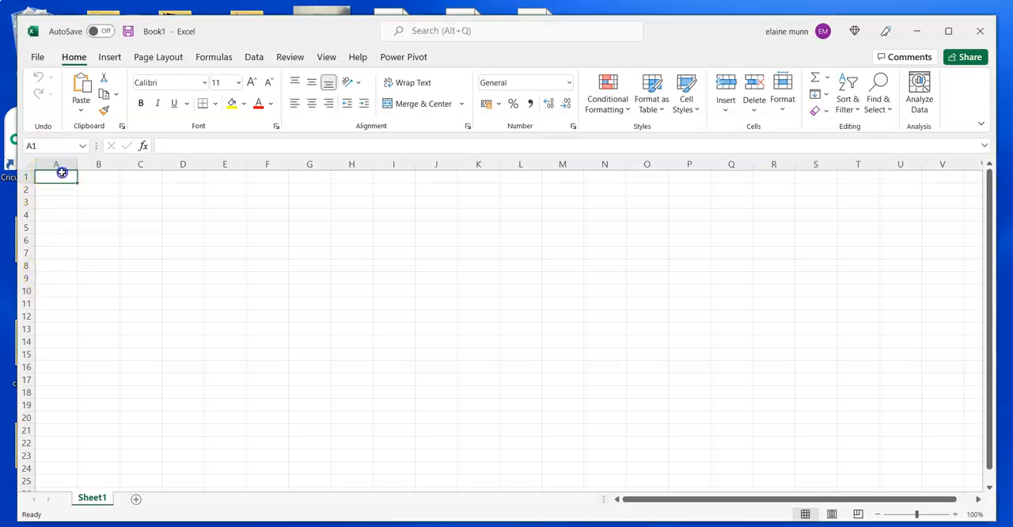
{"action": "type", "text": "L"}
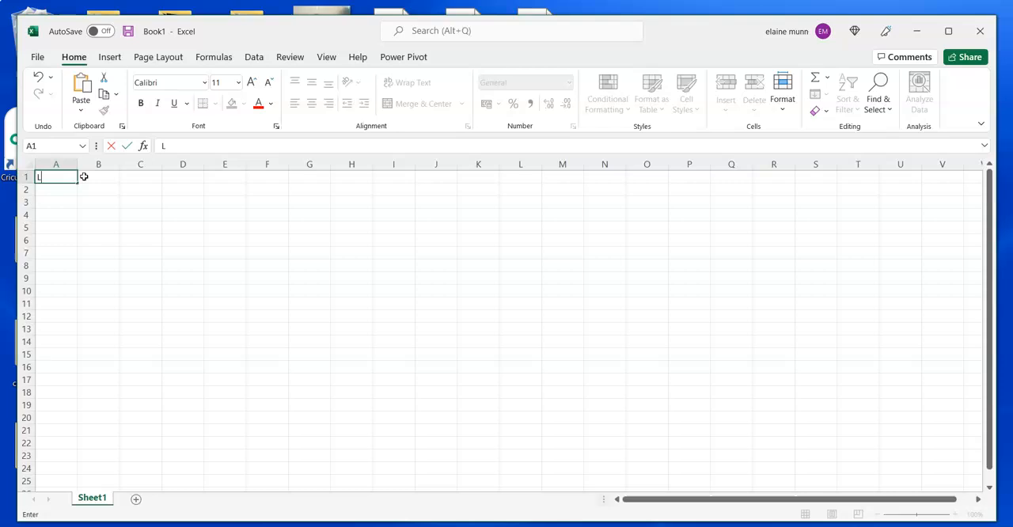
{"action": "type", "text": "abel"}
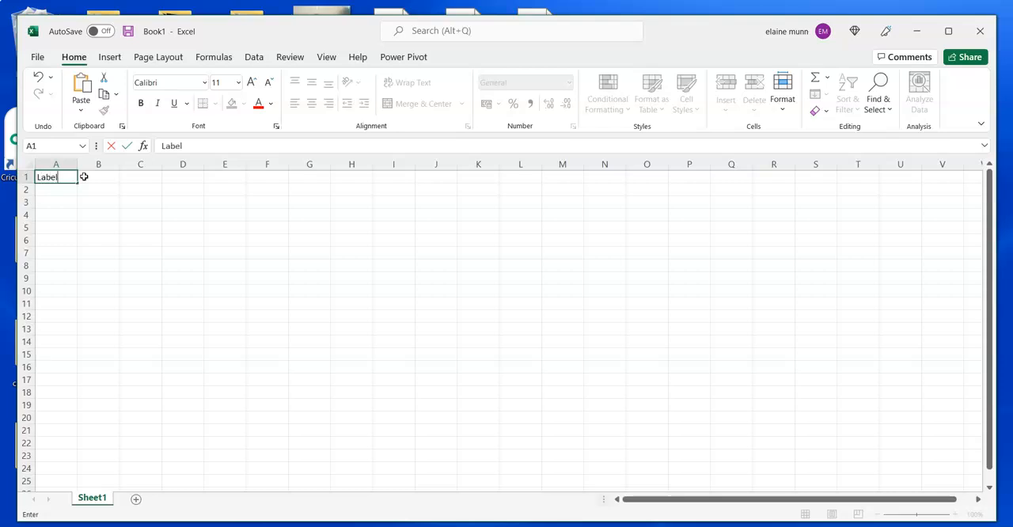
{"action": "key", "text": "enter"}
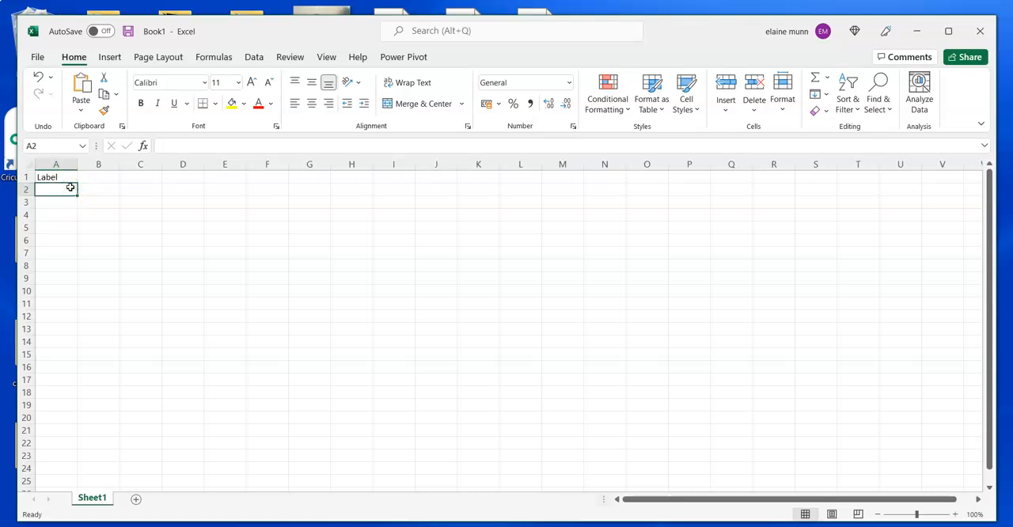
{"action": "type", "text": "A"}
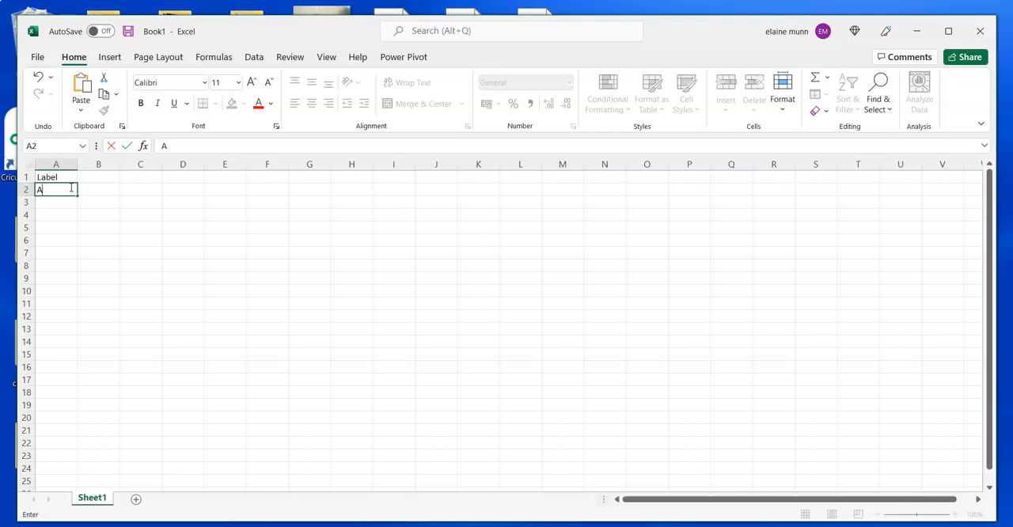
{"action": "type", "text": "C"}
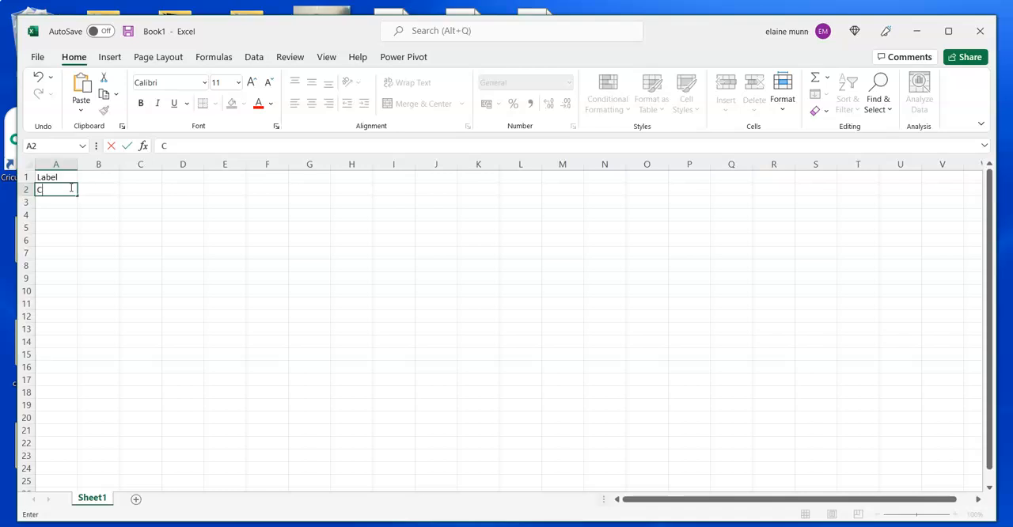
{"action": "type", "text": "H3"}
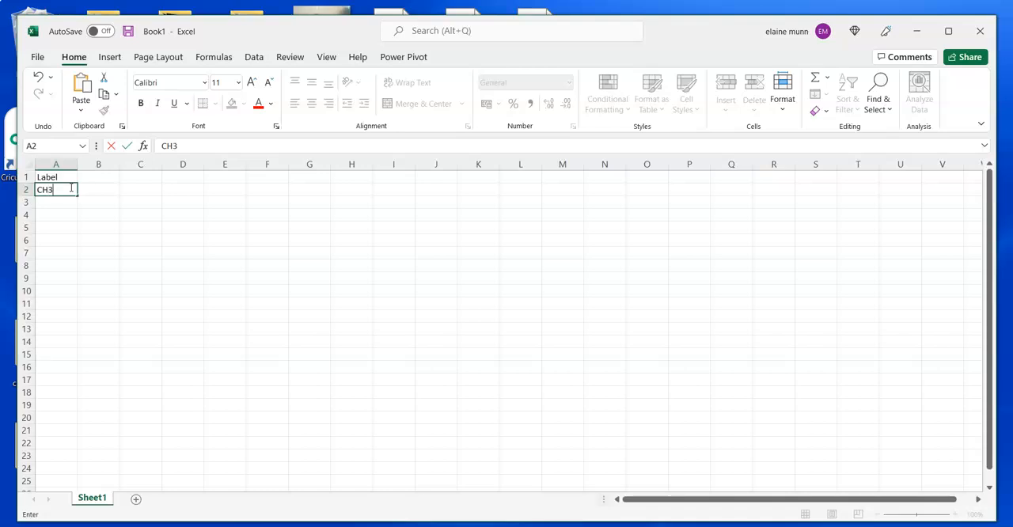
{"action": "type", "text": "45"}
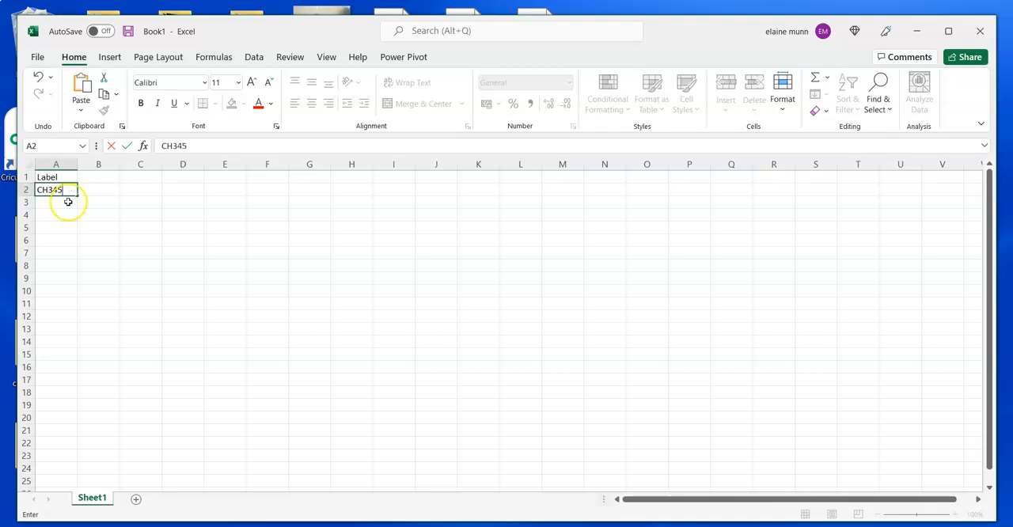
{"action": "mouse_move", "coordinate": [84, 202]}
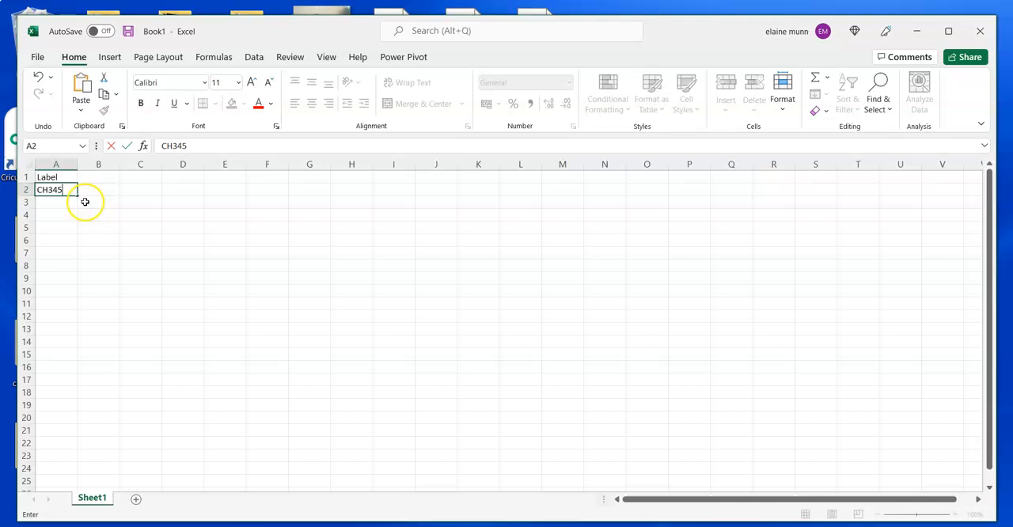
Step: Fill column A down from CH345 with the CH series and scroll to check it
{"action": "left_click_drag", "start_coordinate": [85, 202], "coordinate": [68, 286]}
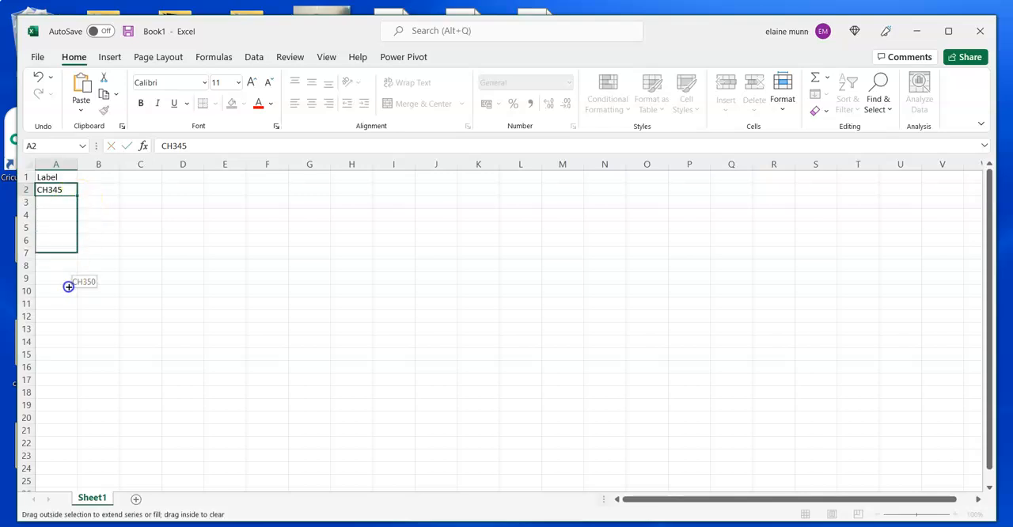
{"action": "scroll", "scroll_direction": "down", "scroll_amount": 3}
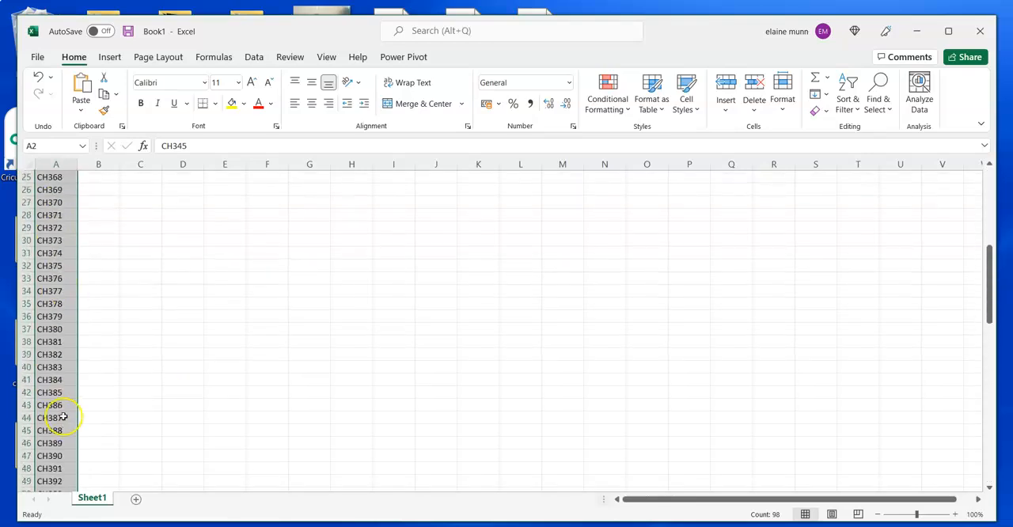
{"action": "scroll", "scroll_direction": "down", "scroll_amount": 3}
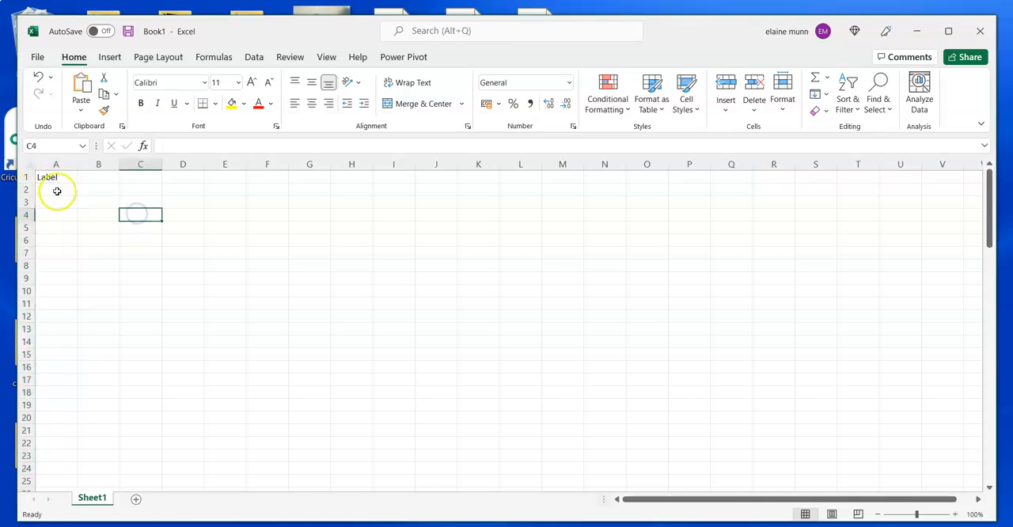
{"action": "type", "text": "1"}
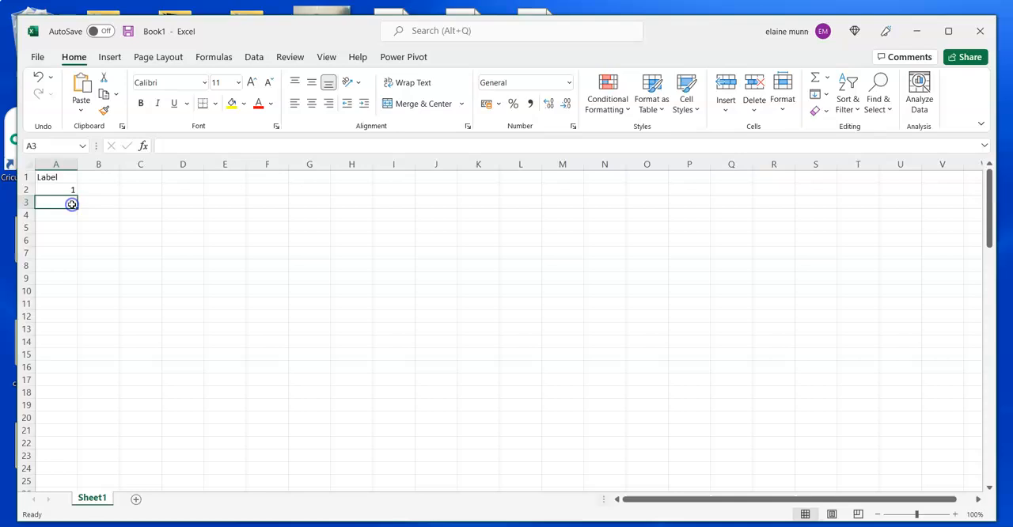
{"action": "type", "text": "2"}
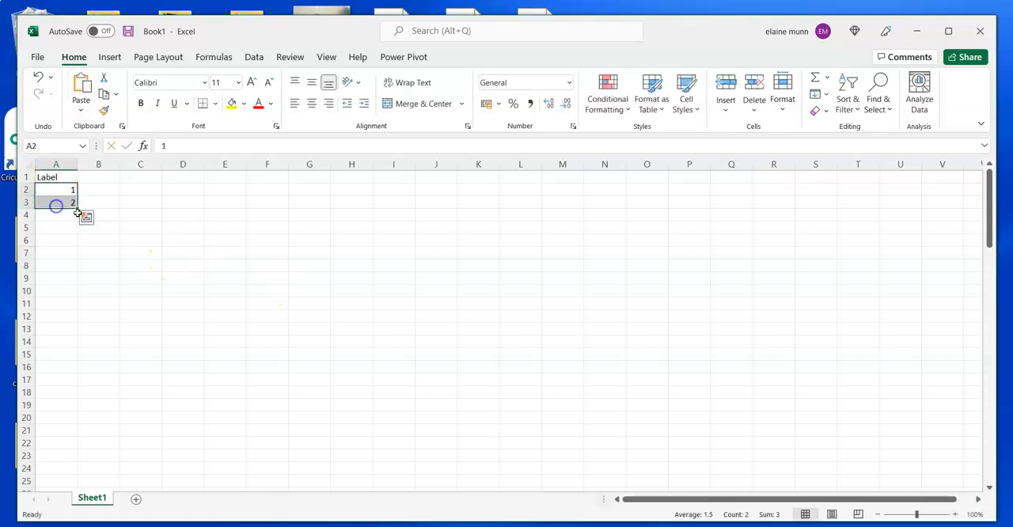
{"action": "left_click_drag", "start_coordinate": [56, 207], "coordinate": [56, 417]}
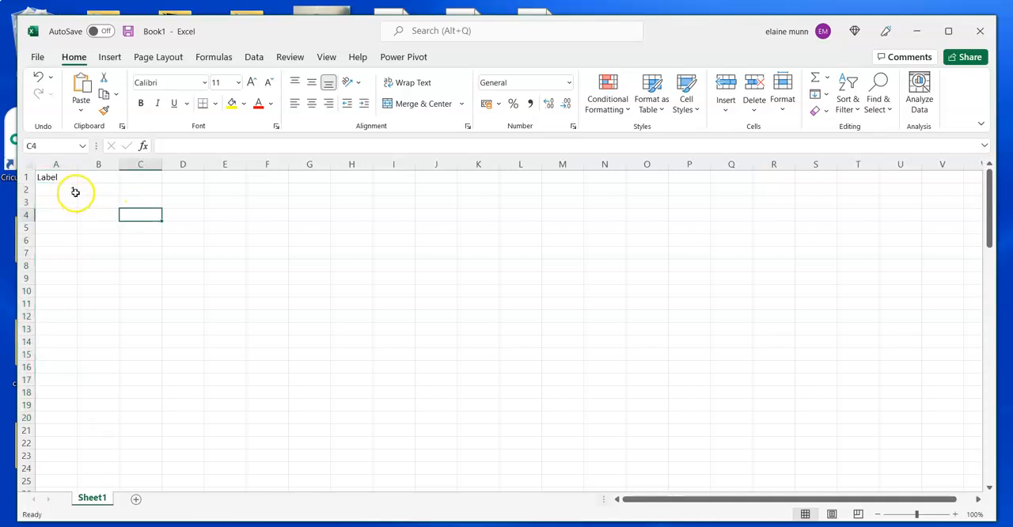
Step: Enter 145 in A2 and =A2+1 in A3, filling the formula down to row 93
{"action": "type", "text": "1"}
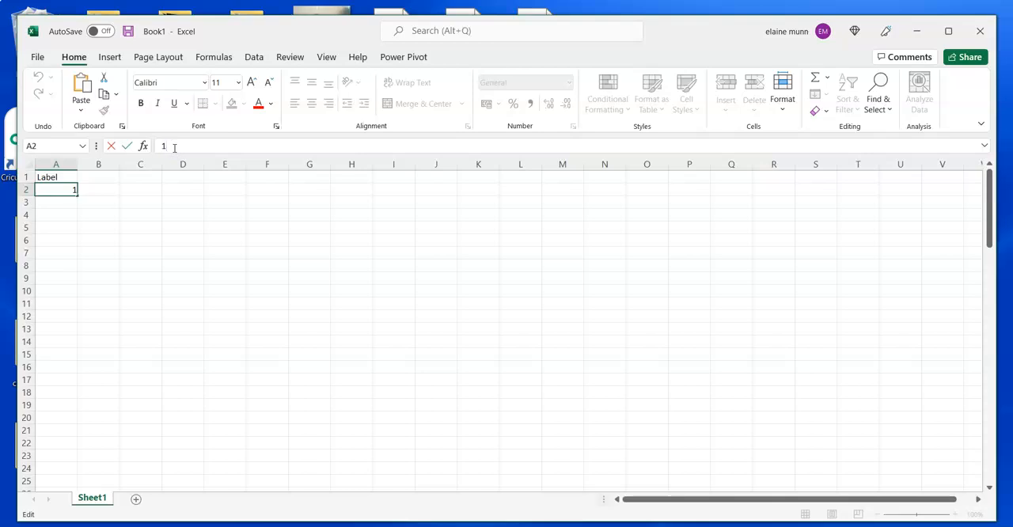
{"action": "type", "text": "45"}
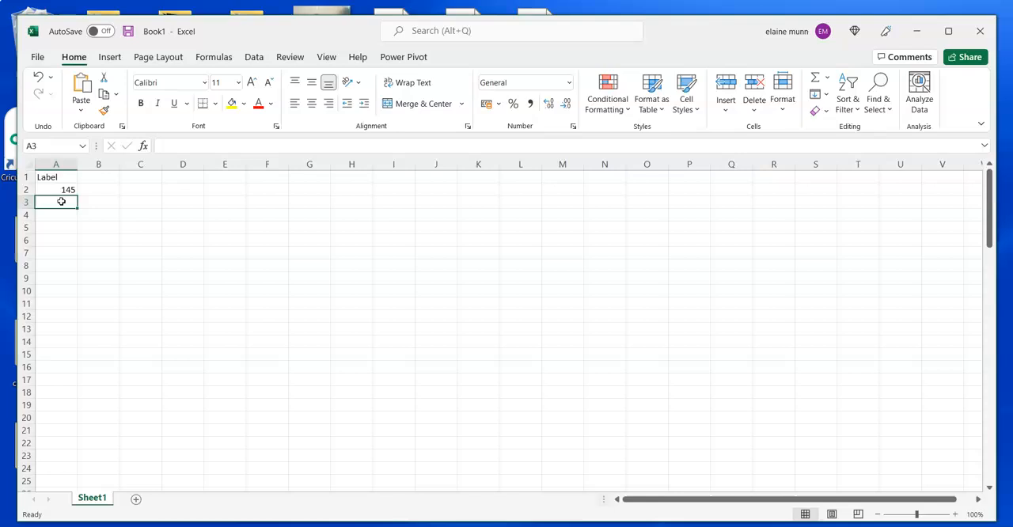
{"action": "type", "text": "="}
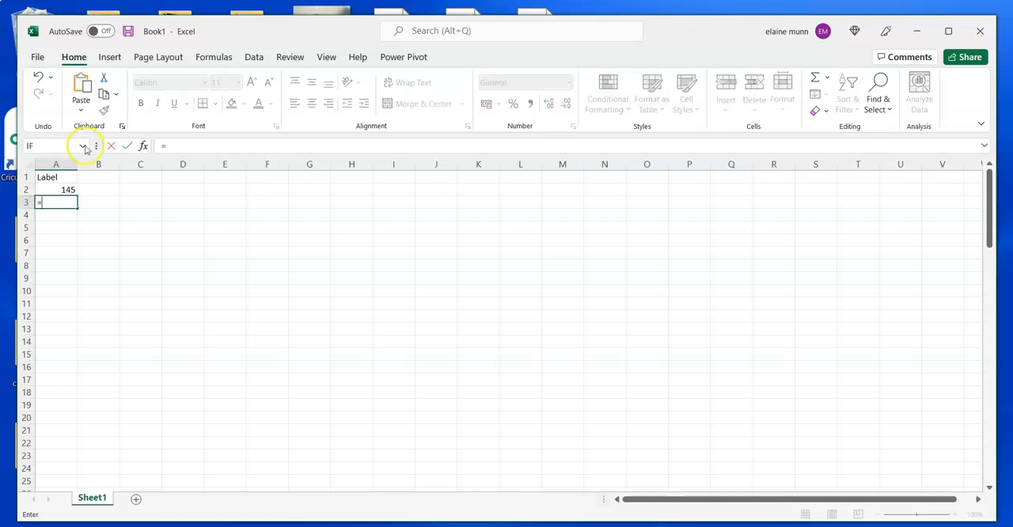
{"action": "left_click", "coordinate": [55, 189]}
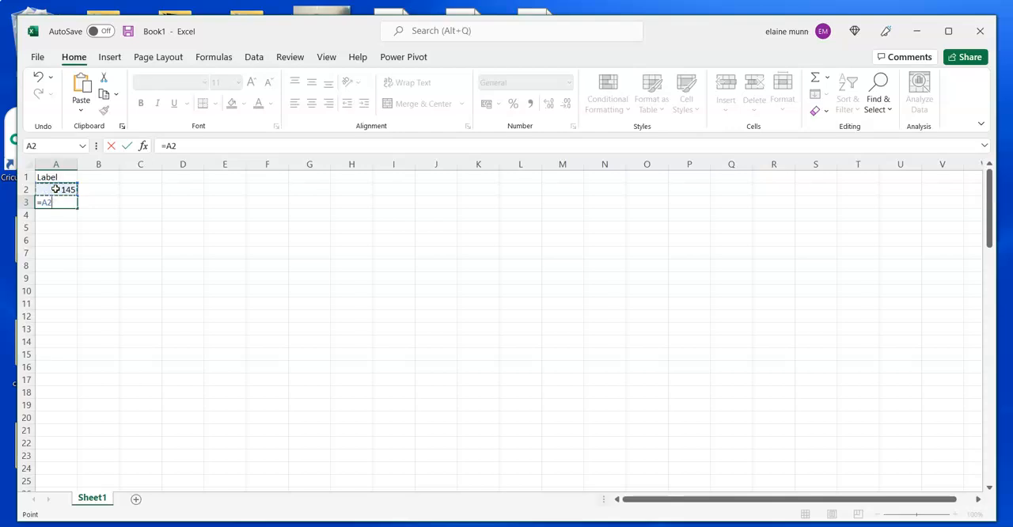
{"action": "type", "text": "+1"}
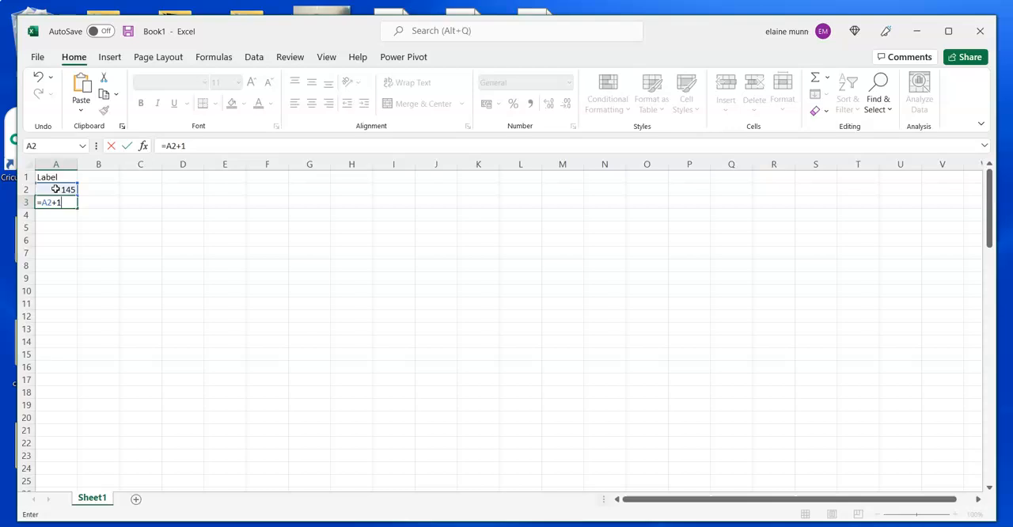
{"action": "key", "text": "enter"}
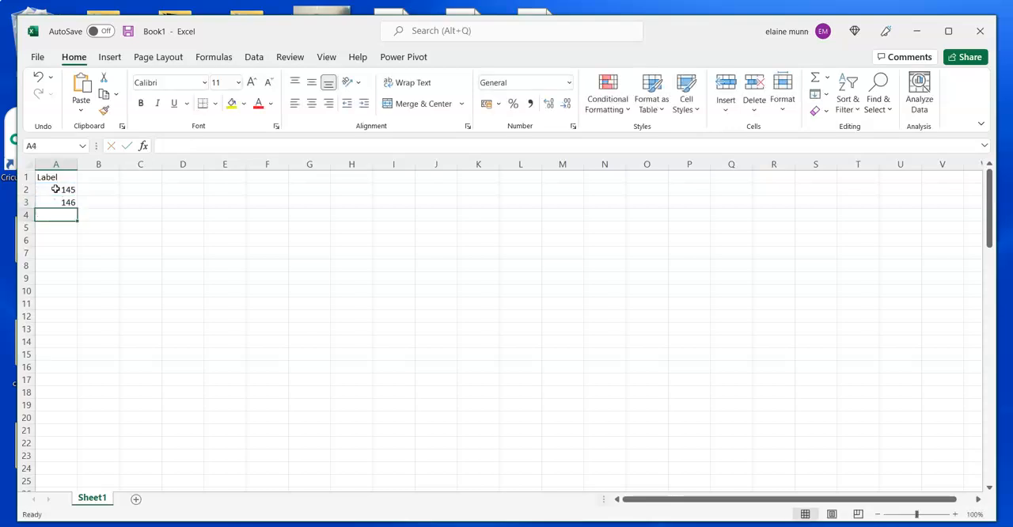
{"action": "left_click_drag", "start_coordinate": [67, 203], "coordinate": [67, 290]}
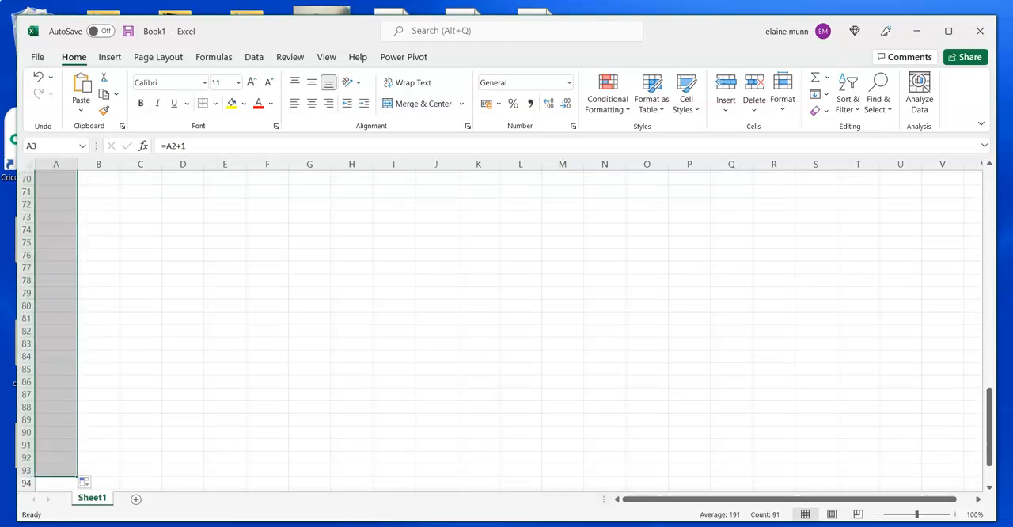
{"action": "scroll", "scroll_direction": "up", "scroll_amount": 3}
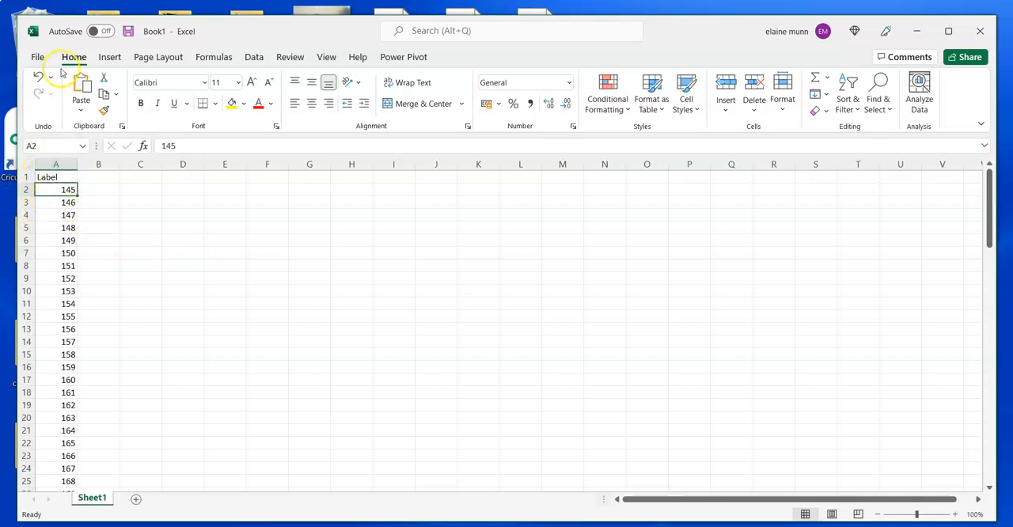
Step: Save the numbered workbook to the Desktop as mailmerge.xlsx
{"action": "left_click", "coordinate": [38, 56]}
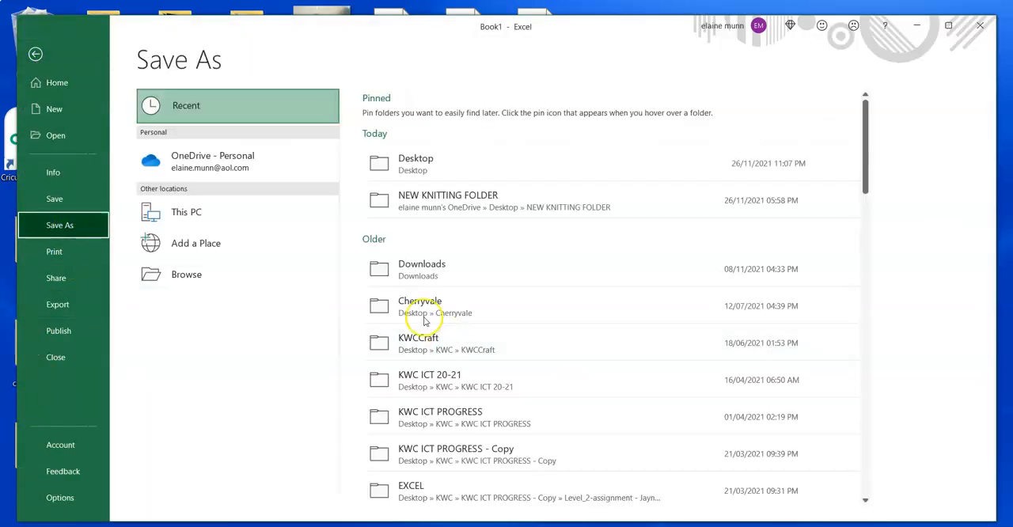
{"action": "mouse_move", "coordinate": [186, 273]}
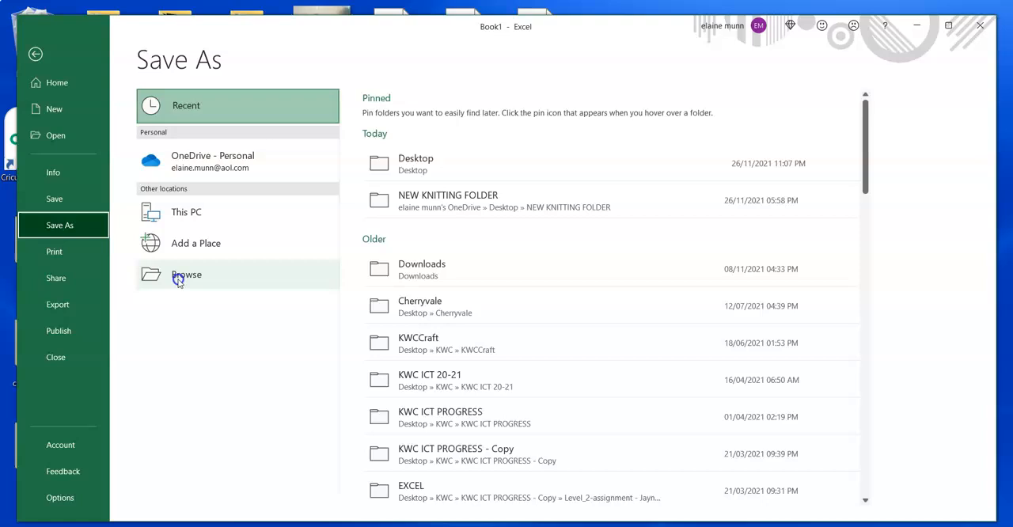
{"action": "left_click", "coordinate": [186, 274]}
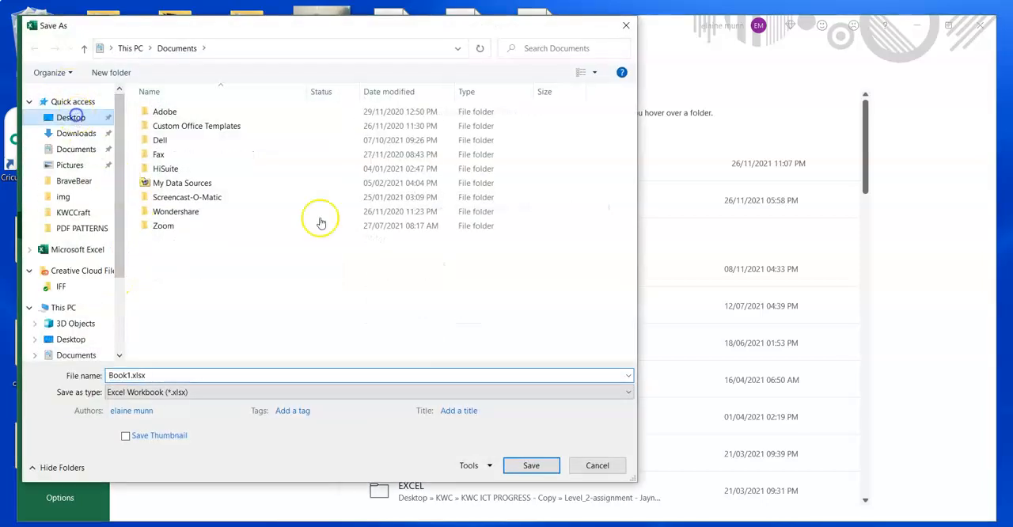
{"action": "left_click", "coordinate": [71, 117]}
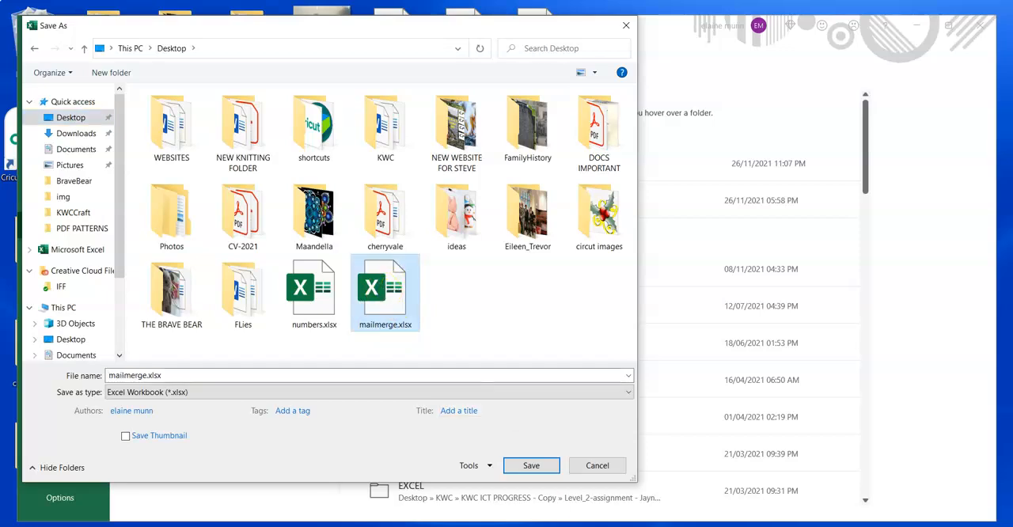
{"action": "left_click", "coordinate": [530, 465]}
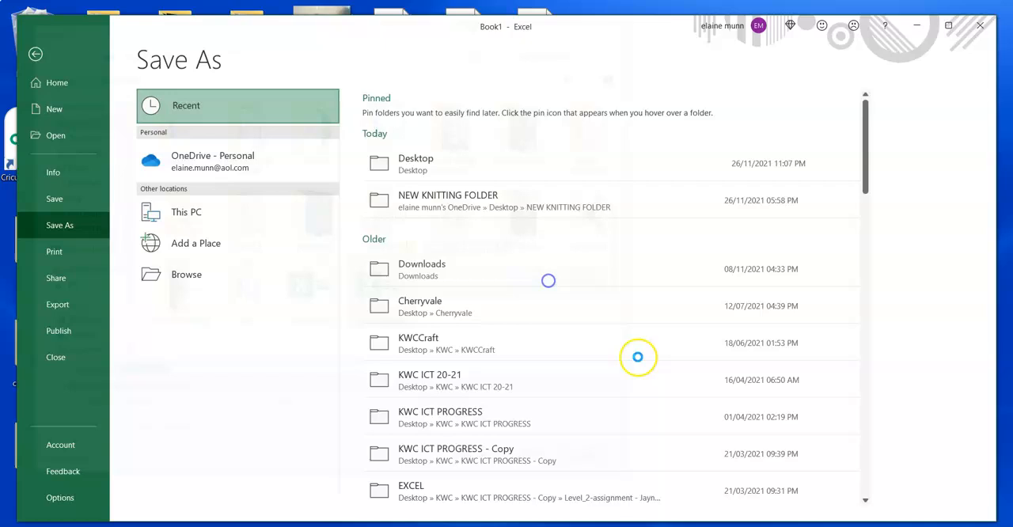
{"action": "left_click", "coordinate": [35, 53]}
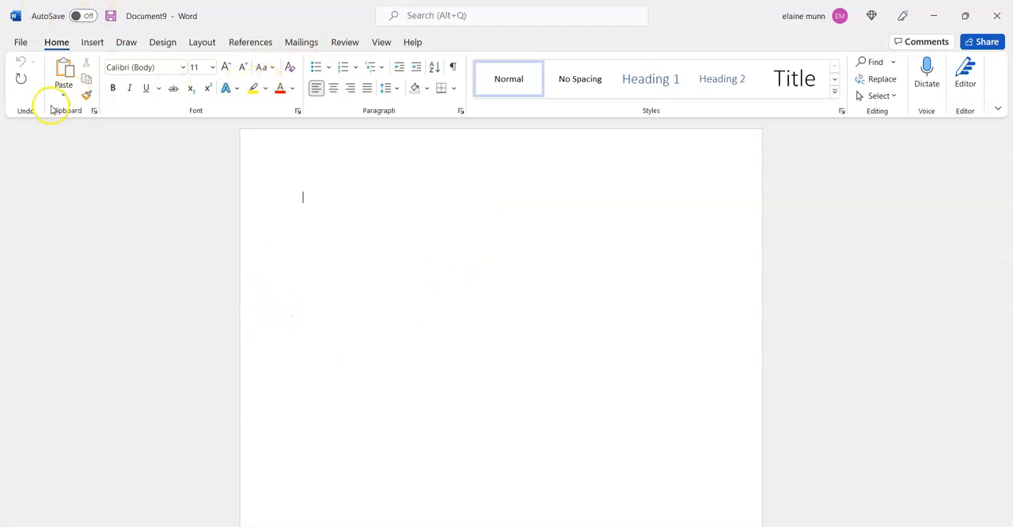
Step: Start a Labels mail merge in the blank document using Avery A4/A5 product 5160
{"action": "left_click", "coordinate": [302, 42]}
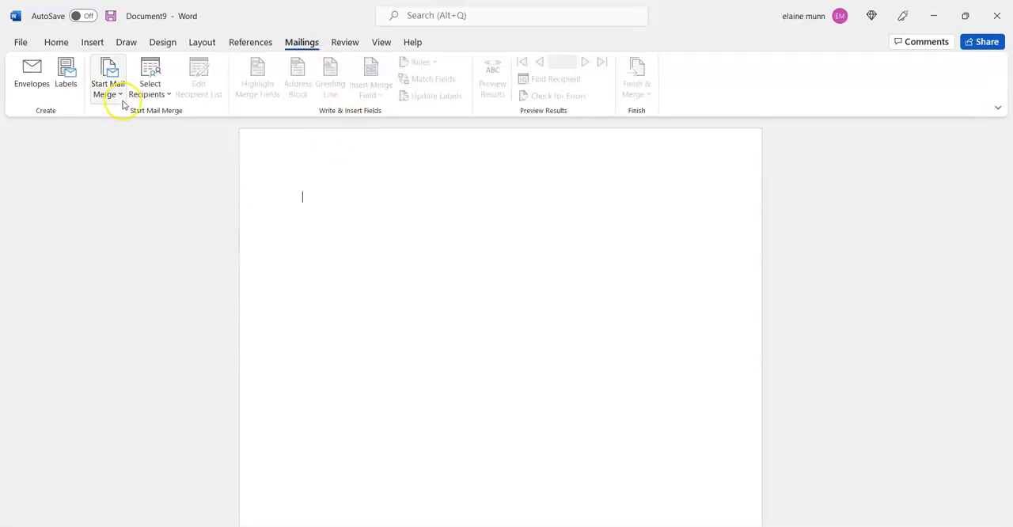
{"action": "left_click", "coordinate": [108, 79]}
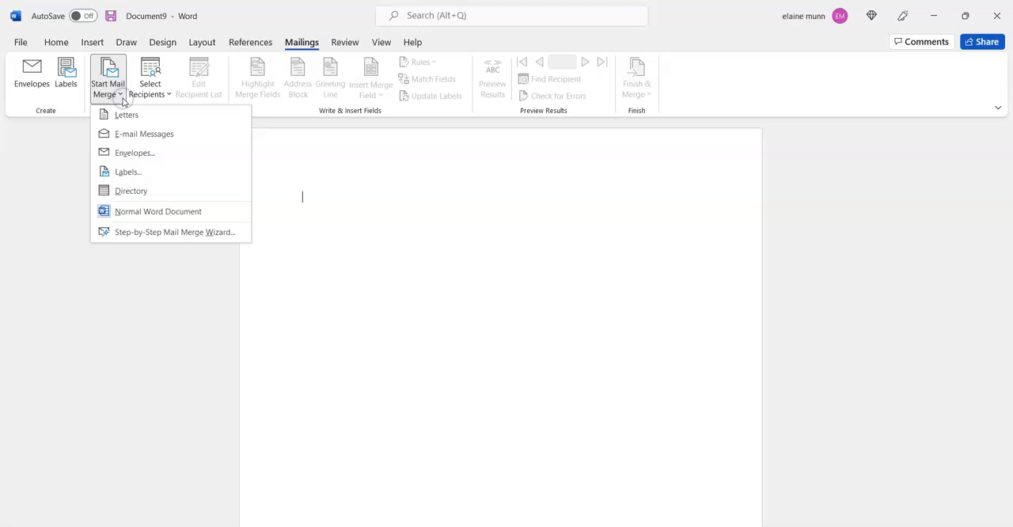
{"action": "left_click", "coordinate": [128, 172]}
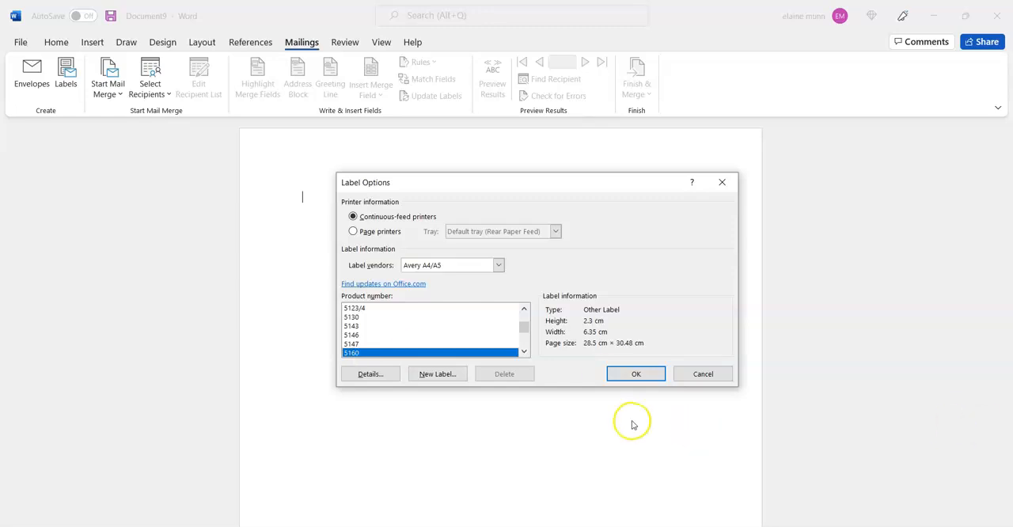
{"action": "left_click", "coordinate": [635, 373]}
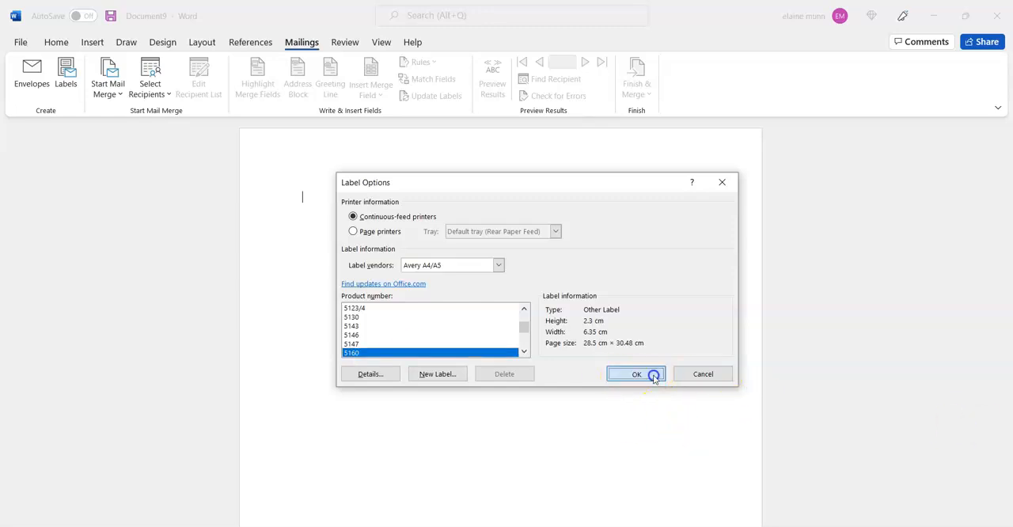
{"action": "left_click", "coordinate": [636, 373]}
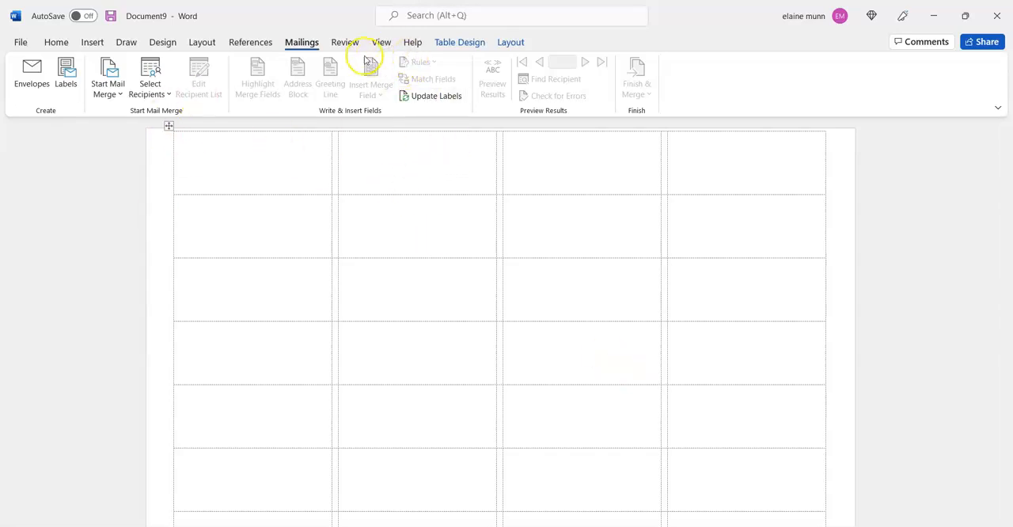
{"action": "left_click", "coordinate": [381, 42]}
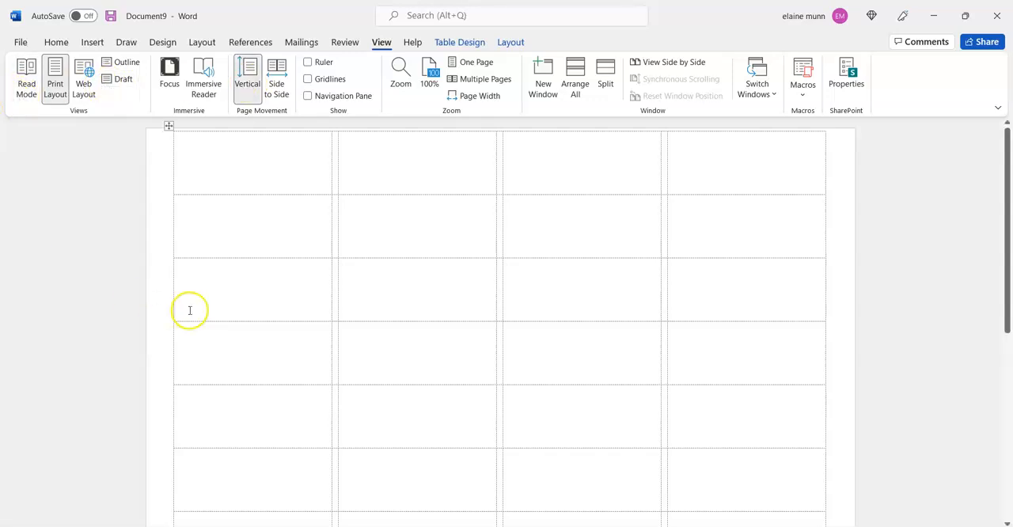
{"action": "left_click", "coordinate": [510, 42]}
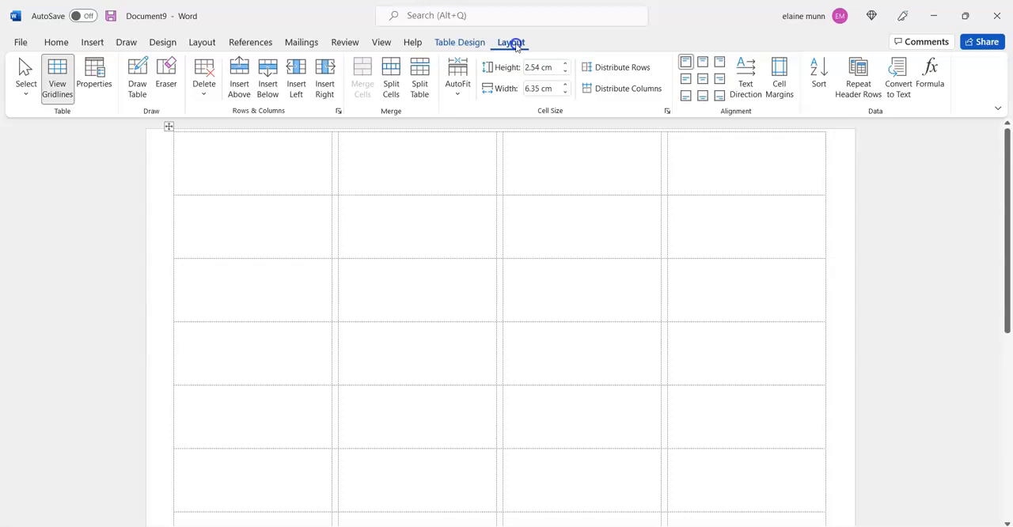
{"action": "left_click", "coordinate": [57, 77]}
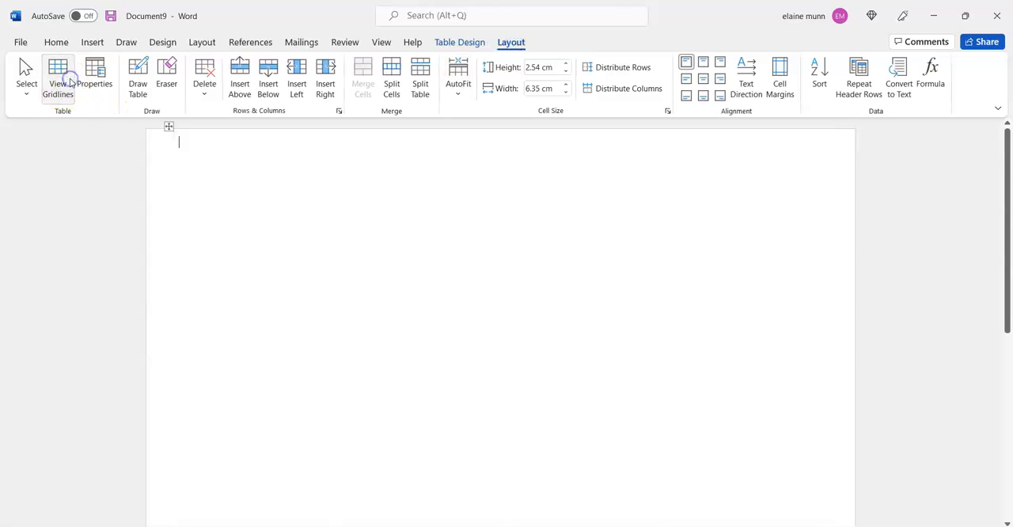
{"action": "left_click", "coordinate": [57, 75]}
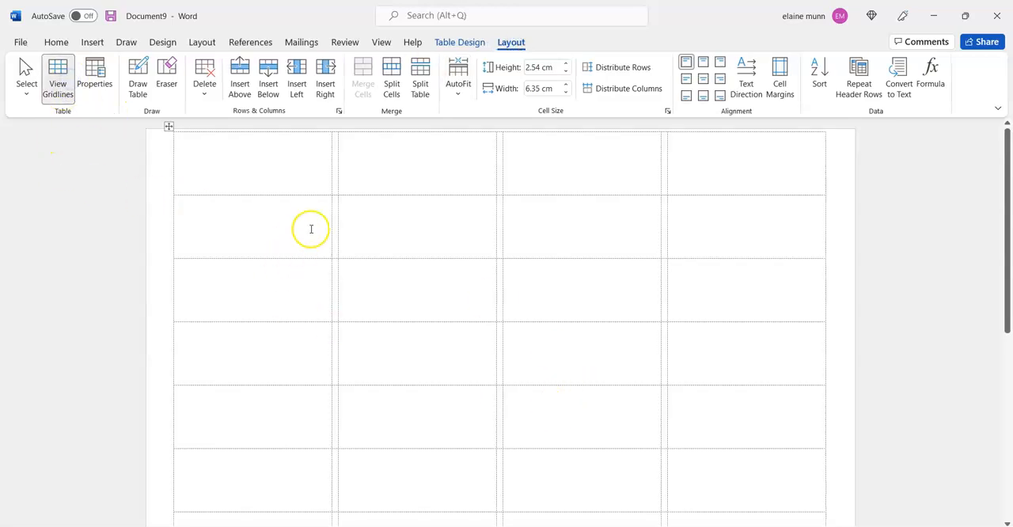
{"action": "left_click", "coordinate": [302, 42]}
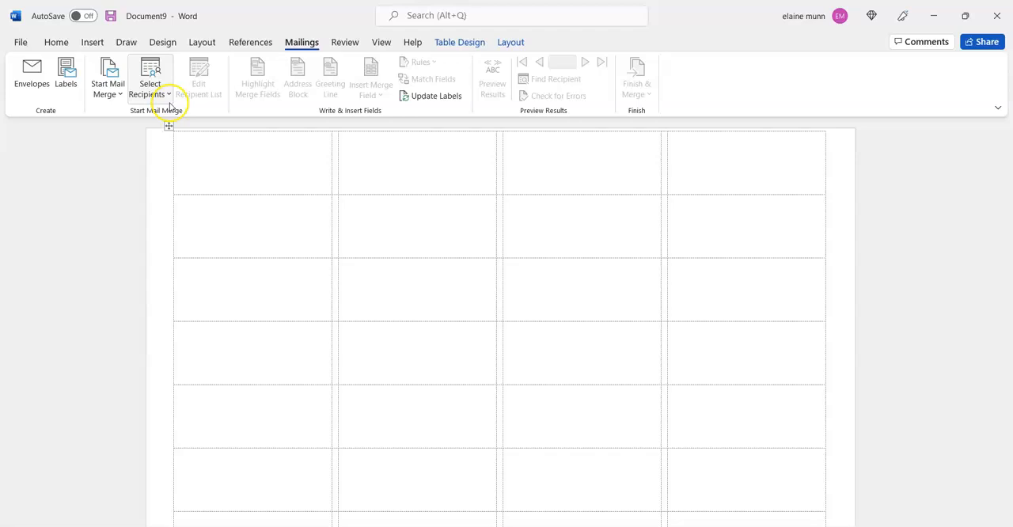
Step: Use Sheet1$ of the Desktop mailmerge.xlsx as recipients, with first-row column headers
{"action": "left_click", "coordinate": [149, 78]}
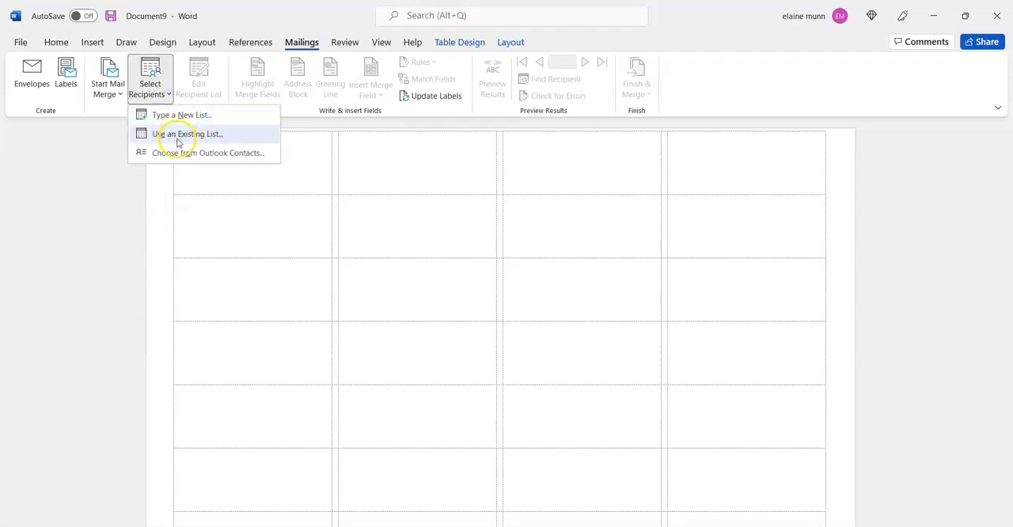
{"action": "left_click", "coordinate": [190, 134]}
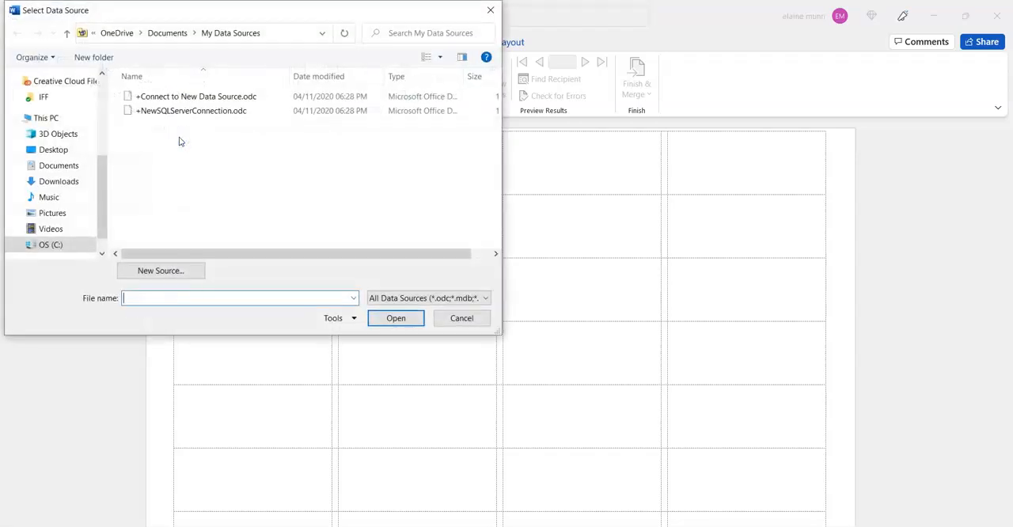
{"action": "left_click", "coordinate": [54, 101]}
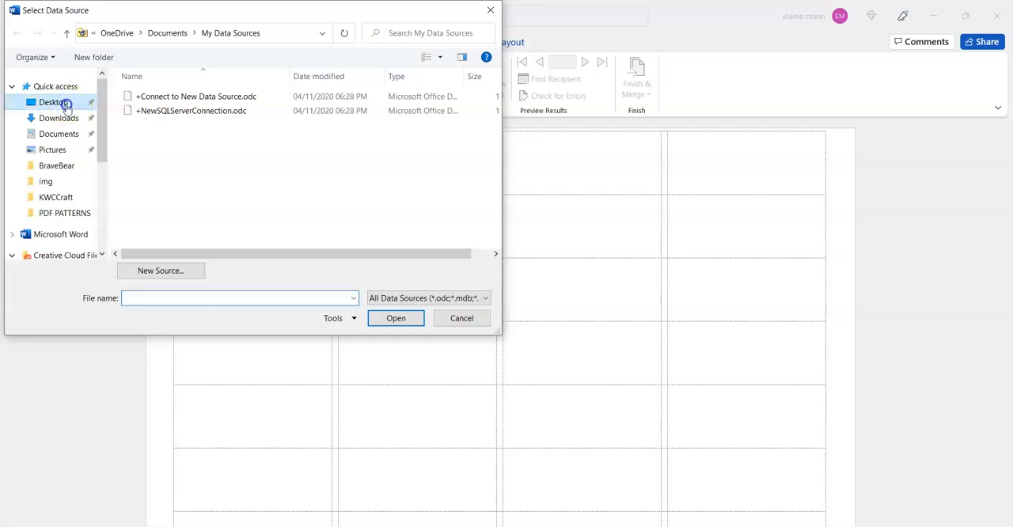
{"action": "left_click", "coordinate": [53, 101]}
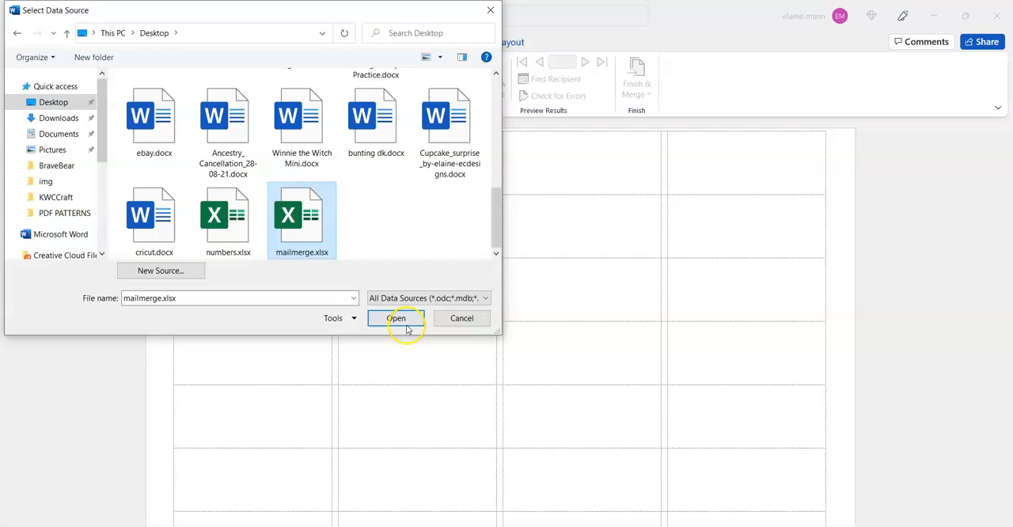
{"action": "left_click", "coordinate": [396, 318]}
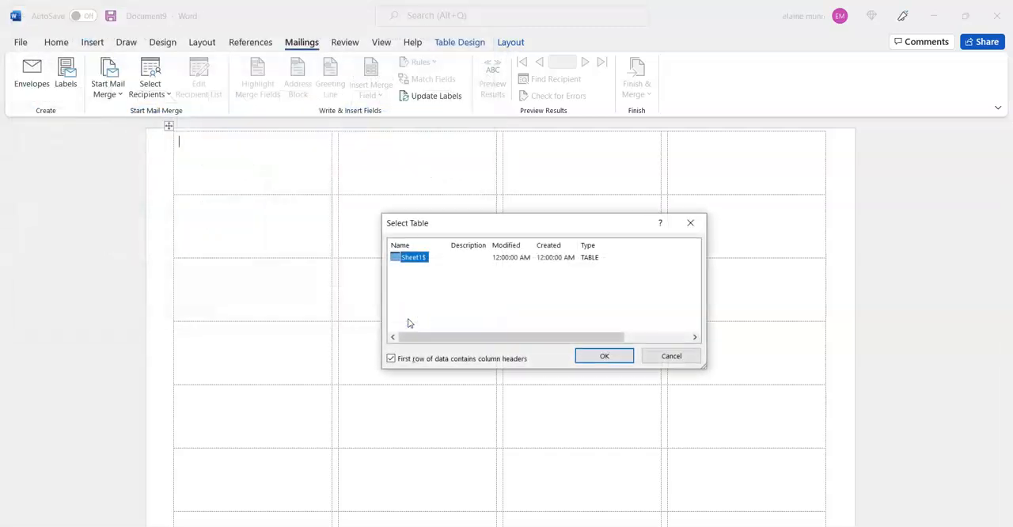
{"action": "left_click", "coordinate": [604, 355]}
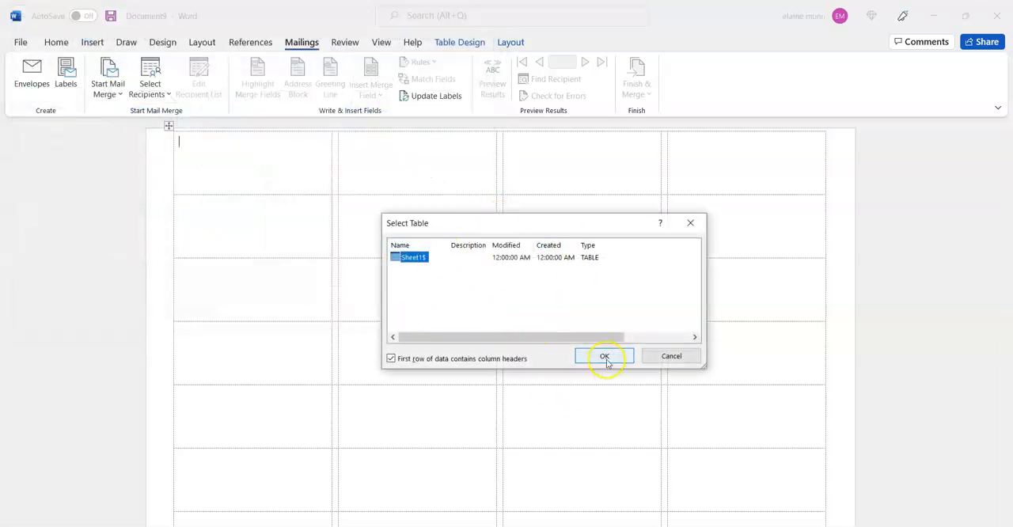
{"action": "left_click", "coordinate": [604, 356]}
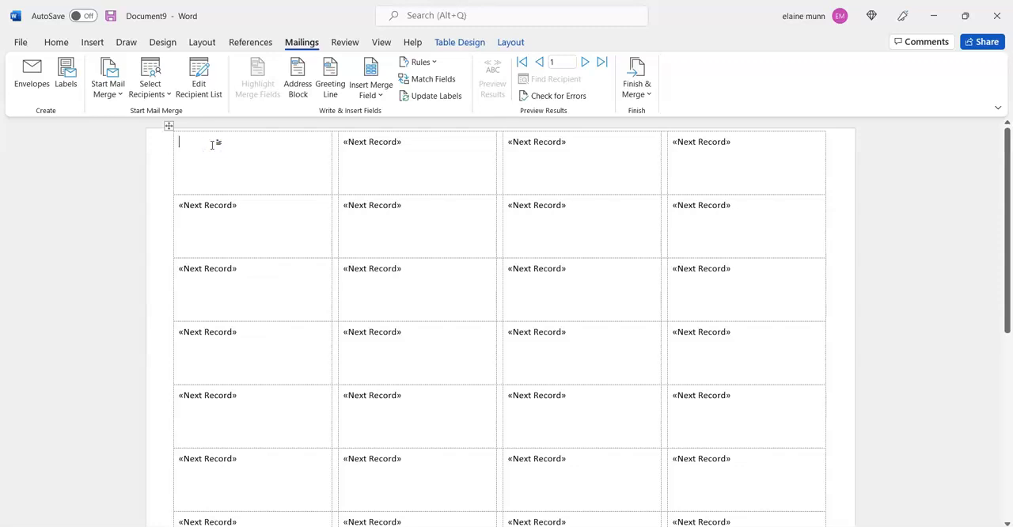
{"action": "mouse_move", "coordinate": [370, 75]}
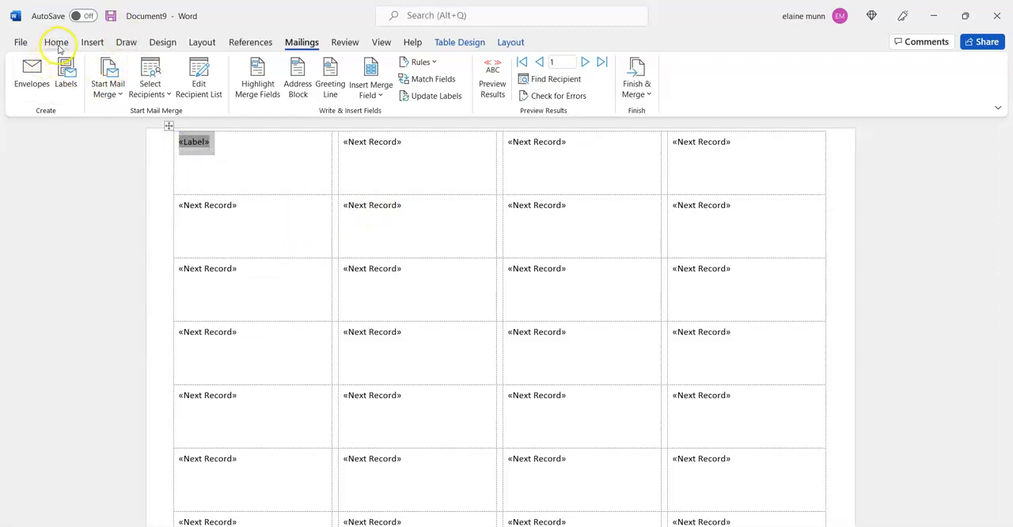
Step: Make the «Label» field bold, 48 point, and centred in its label cell
{"action": "left_click", "coordinate": [56, 42]}
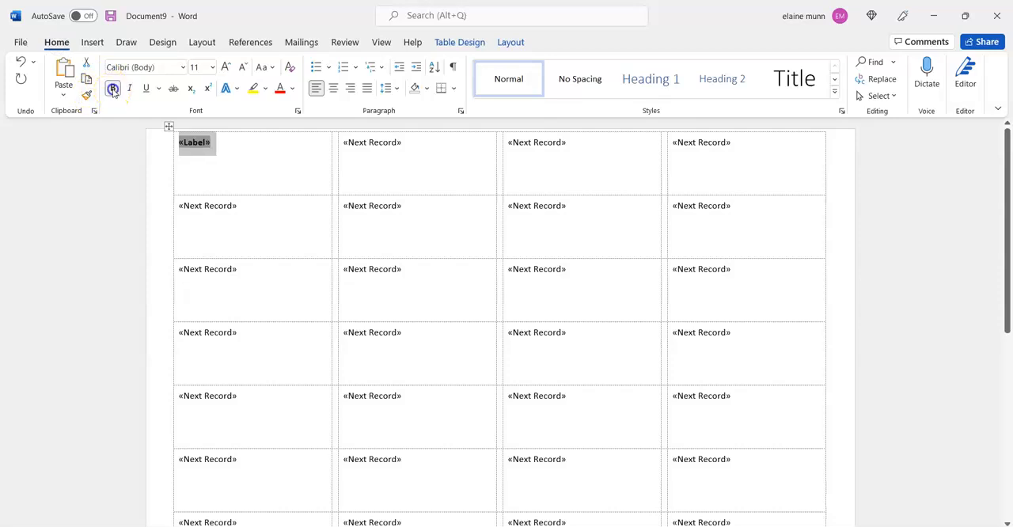
{"action": "left_click", "coordinate": [212, 66]}
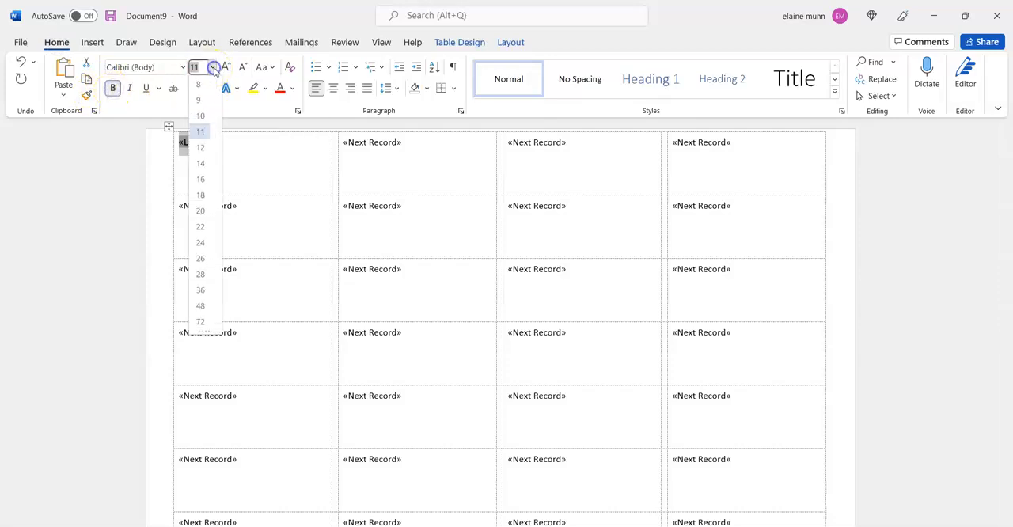
{"action": "mouse_move", "coordinate": [200, 290]}
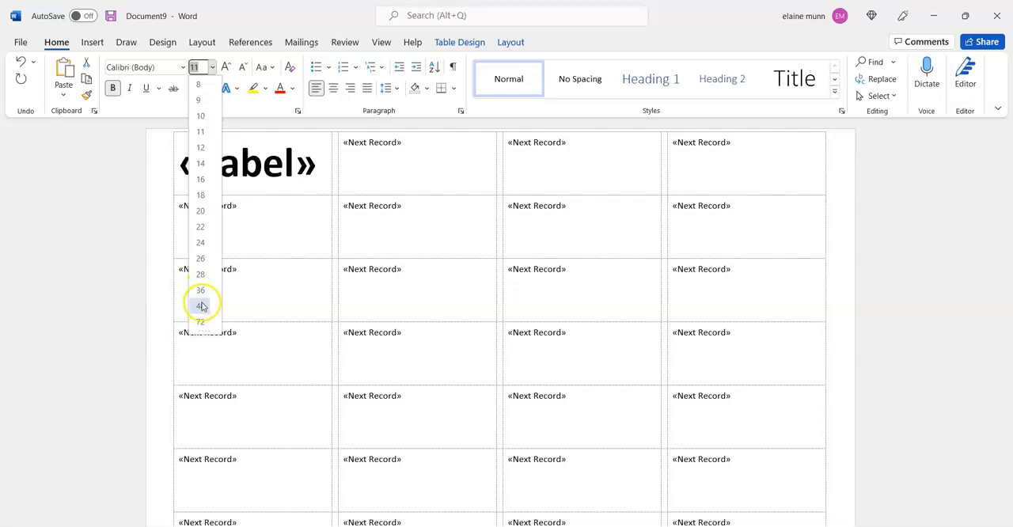
{"action": "left_click", "coordinate": [200, 306]}
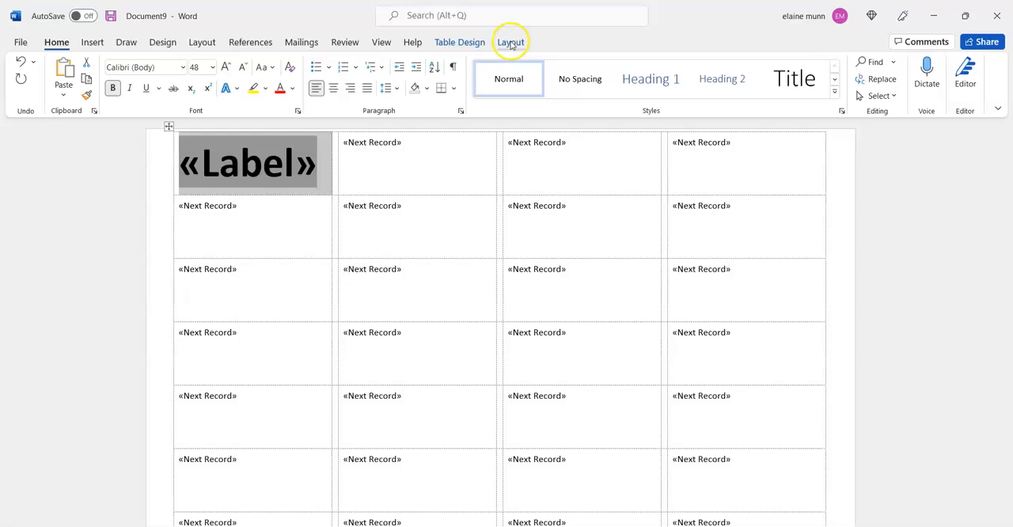
{"action": "left_click", "coordinate": [510, 42]}
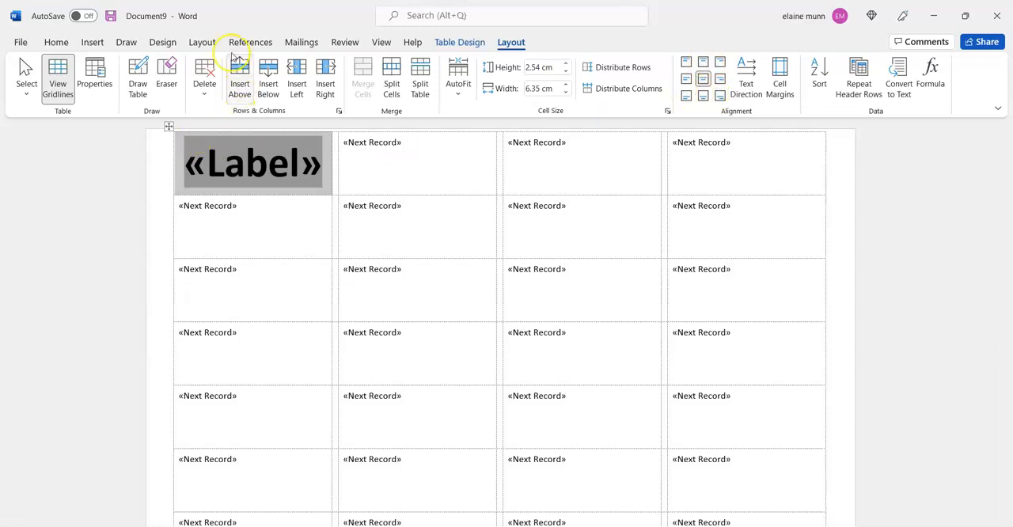
{"action": "left_click", "coordinate": [301, 42]}
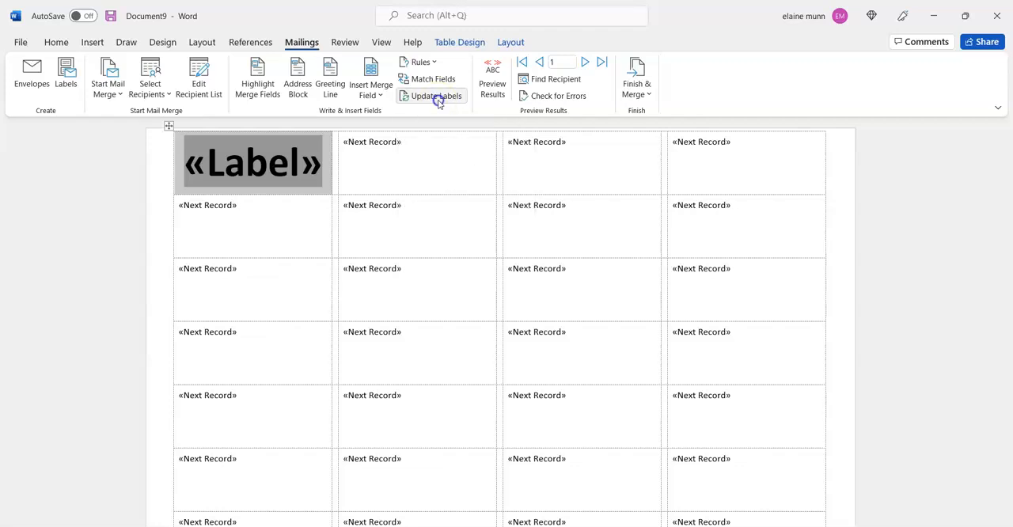
Step: Update all labels from the first one and preview merged numbers starting 145, 146, 147
{"action": "left_click", "coordinate": [436, 95]}
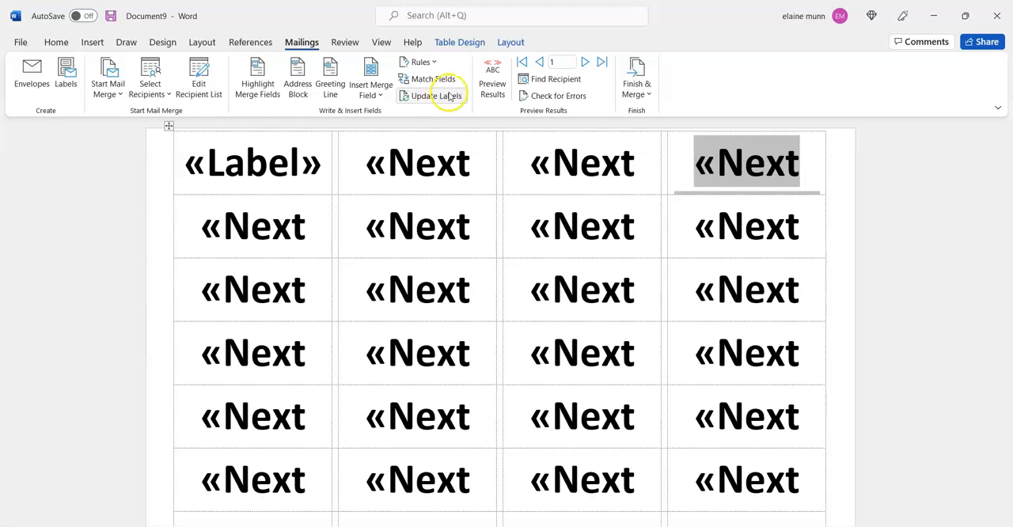
{"action": "mouse_move", "coordinate": [492, 76]}
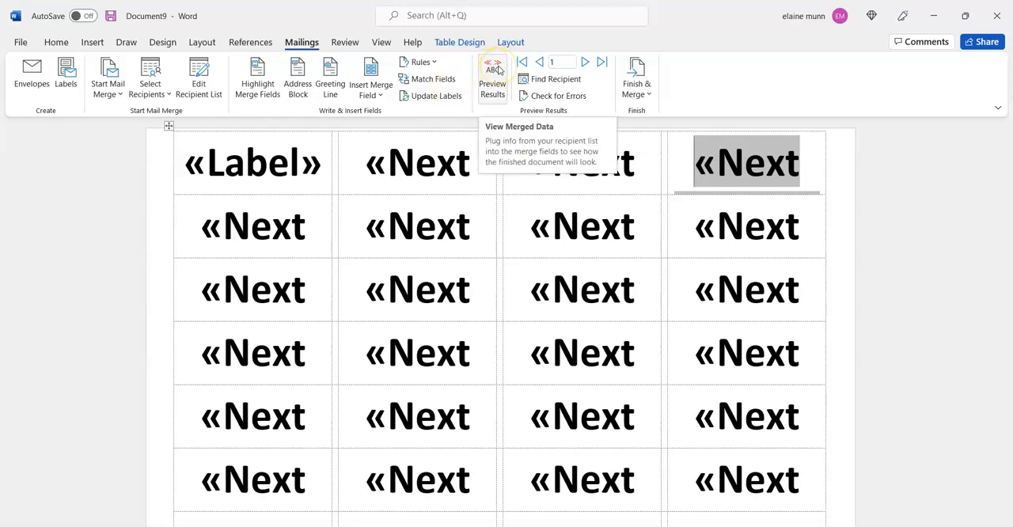
{"action": "left_click", "coordinate": [492, 78]}
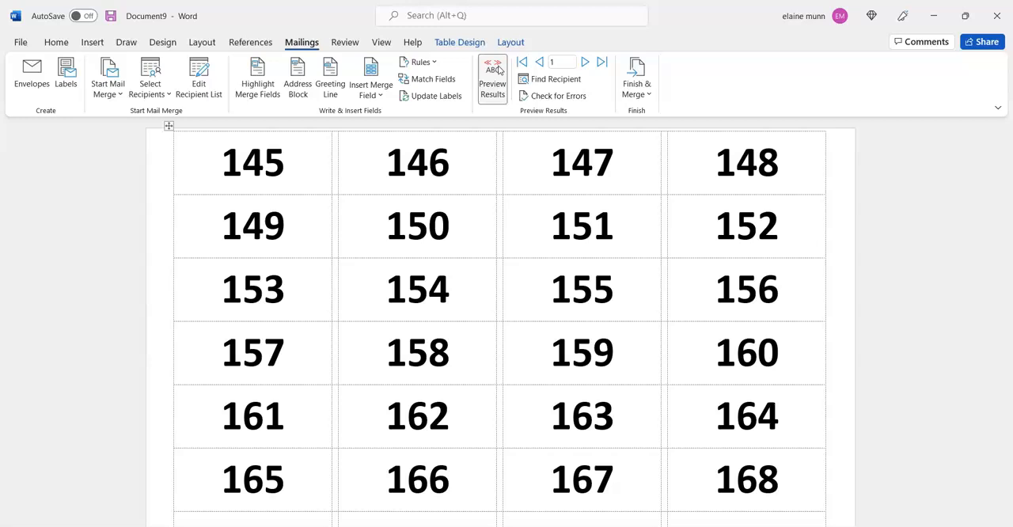
{"action": "scroll", "scroll_direction": "down", "scroll_amount": 3}
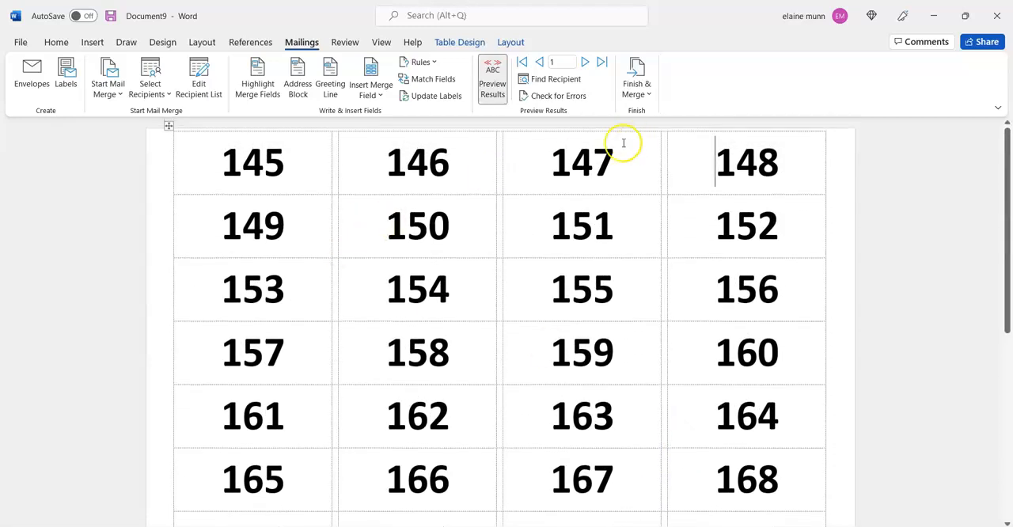
Step: Merge all records into a new editable Labels5 document and scroll through numbers 145 to 236
{"action": "left_click", "coordinate": [636, 75]}
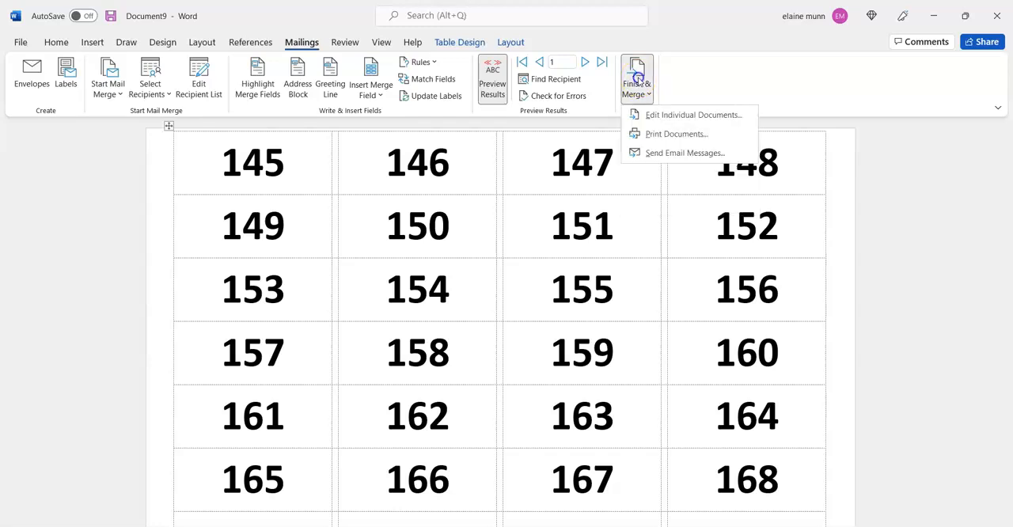
{"action": "mouse_move", "coordinate": [687, 115]}
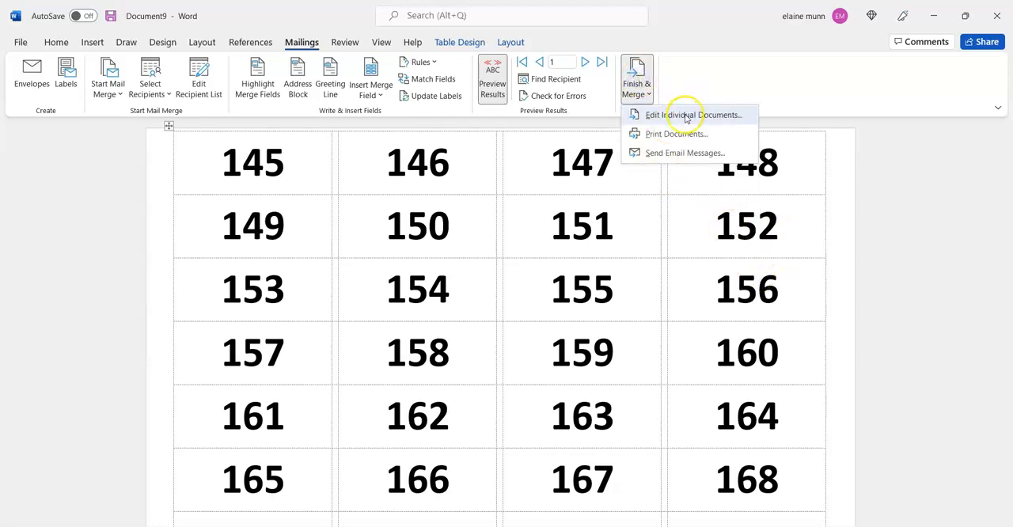
{"action": "left_click", "coordinate": [686, 115]}
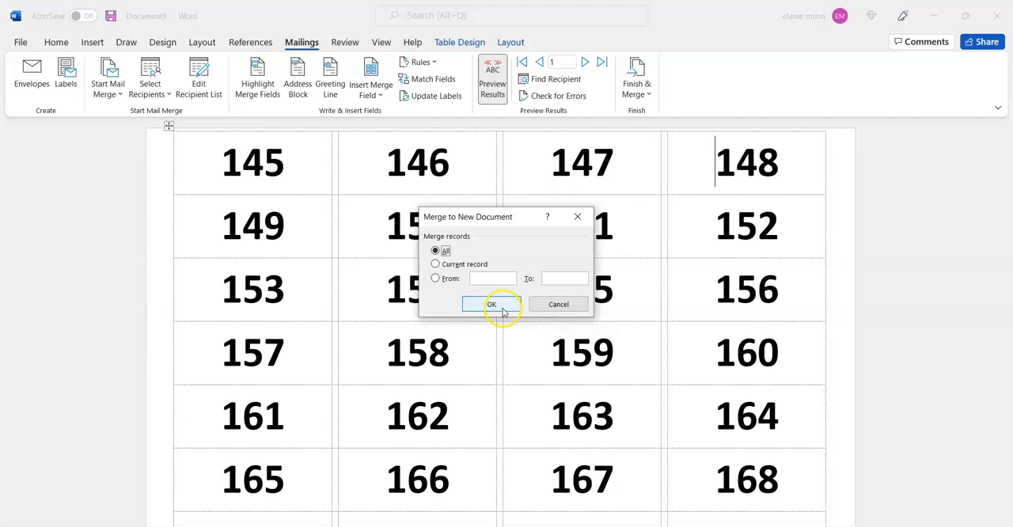
{"action": "left_click", "coordinate": [491, 305]}
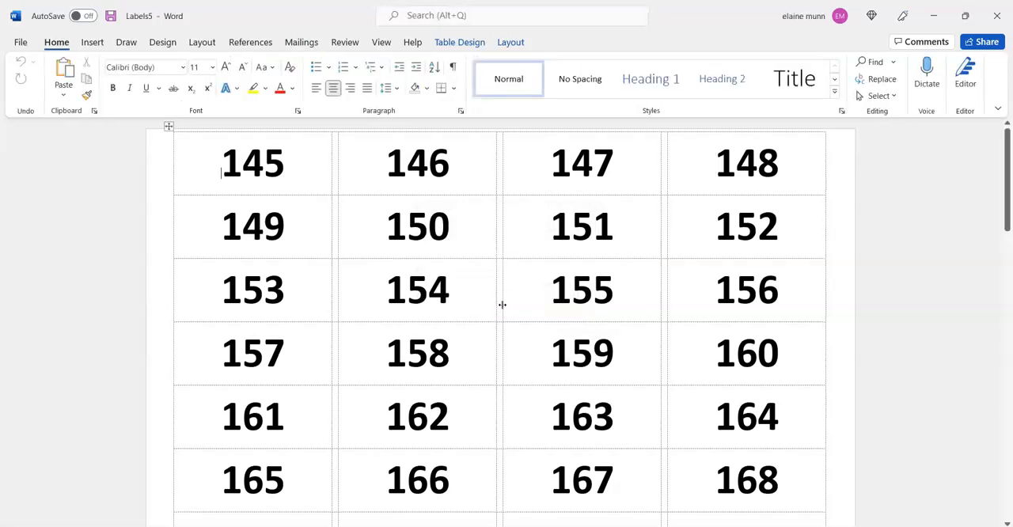
{"action": "scroll", "scroll_direction": "down", "scroll_amount": 3}
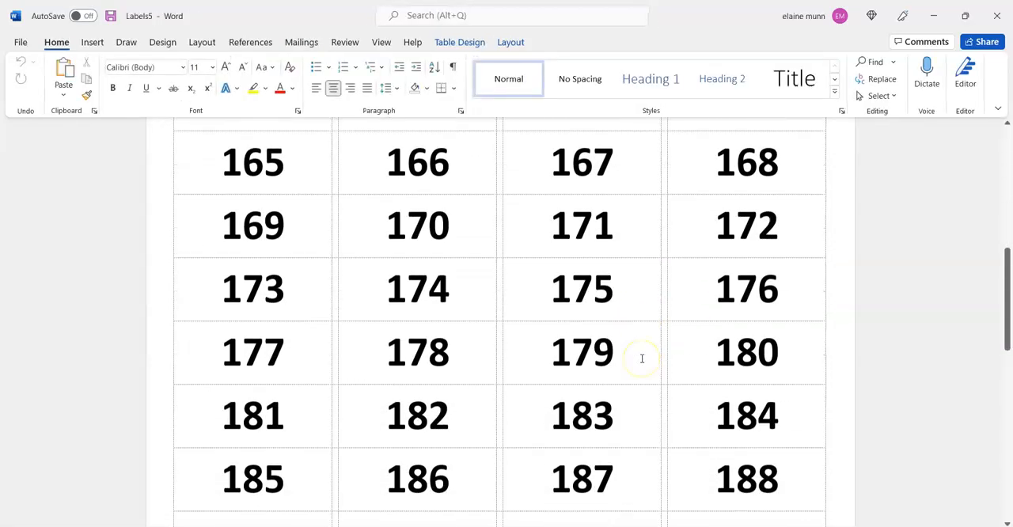
{"action": "scroll", "scroll_direction": "down", "scroll_amount": 3}
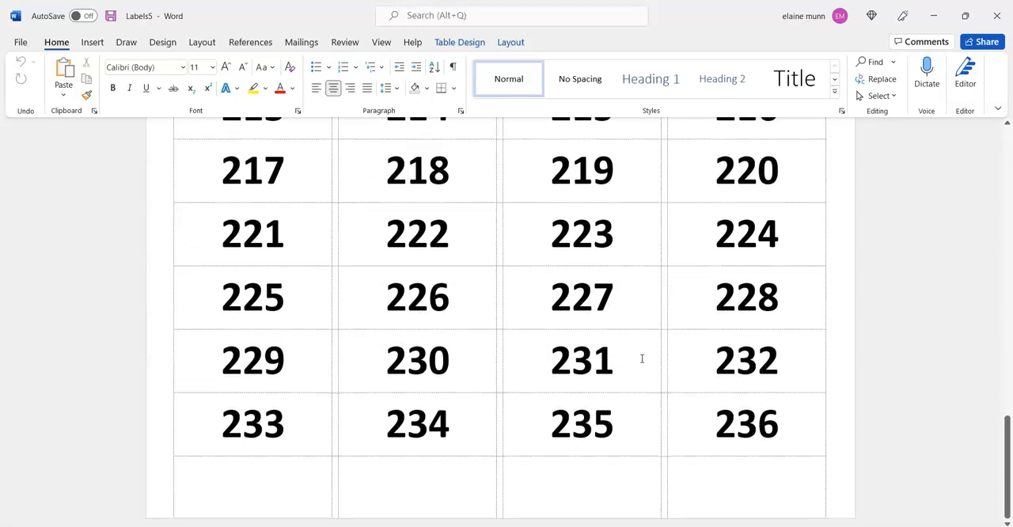
{"action": "scroll", "scroll_direction": "up", "scroll_amount": 3}
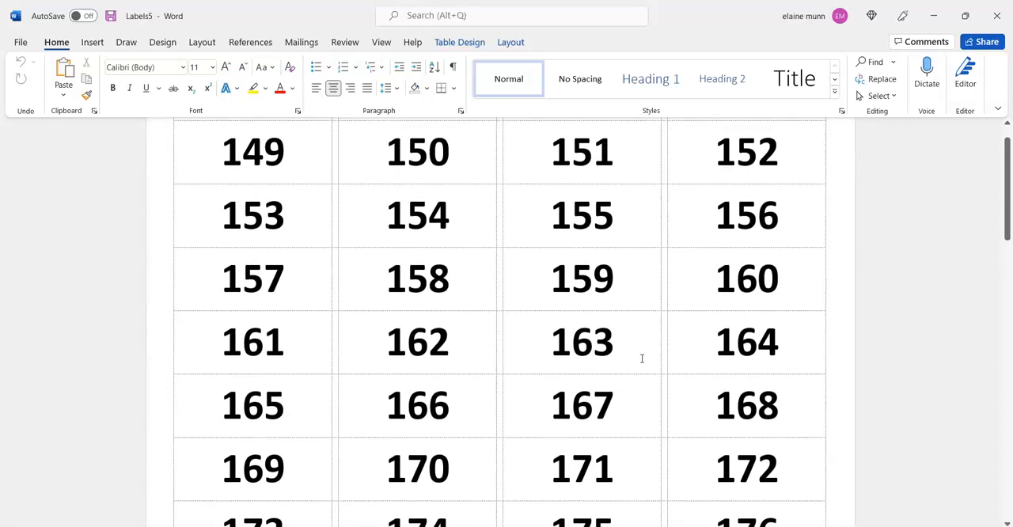